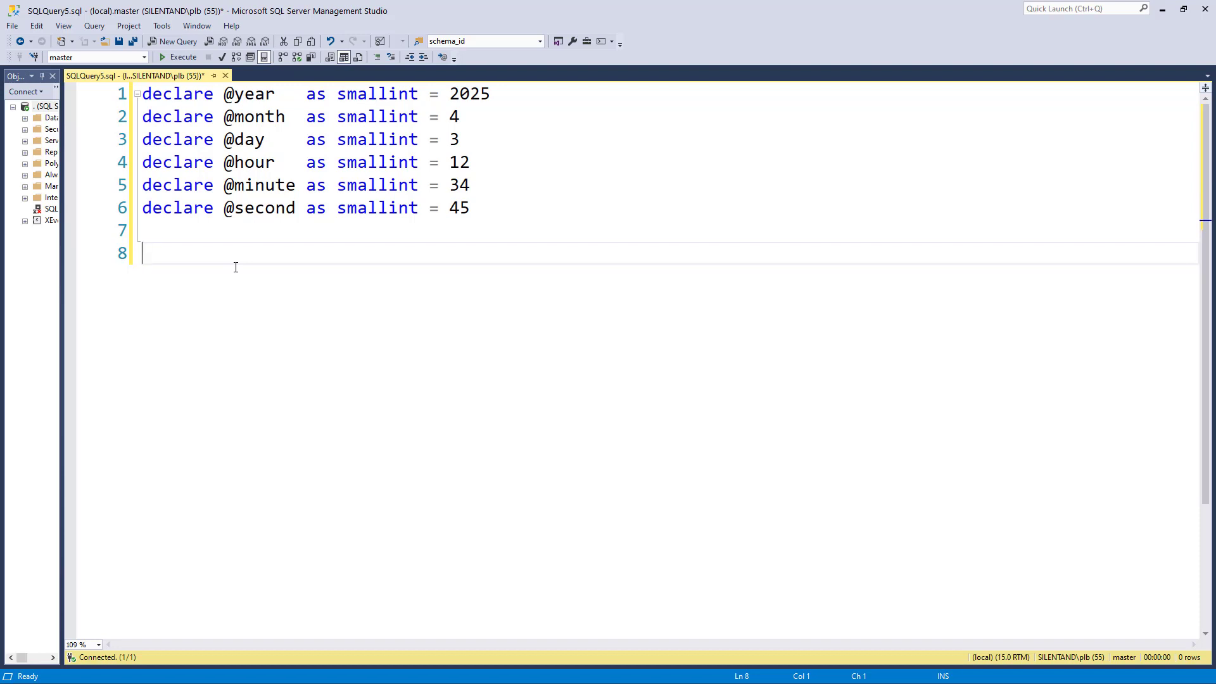
Write SELECT DATEFROMPARTS(2025,4,3) as Answer and run it, returning 2025-04-03
type("s=")
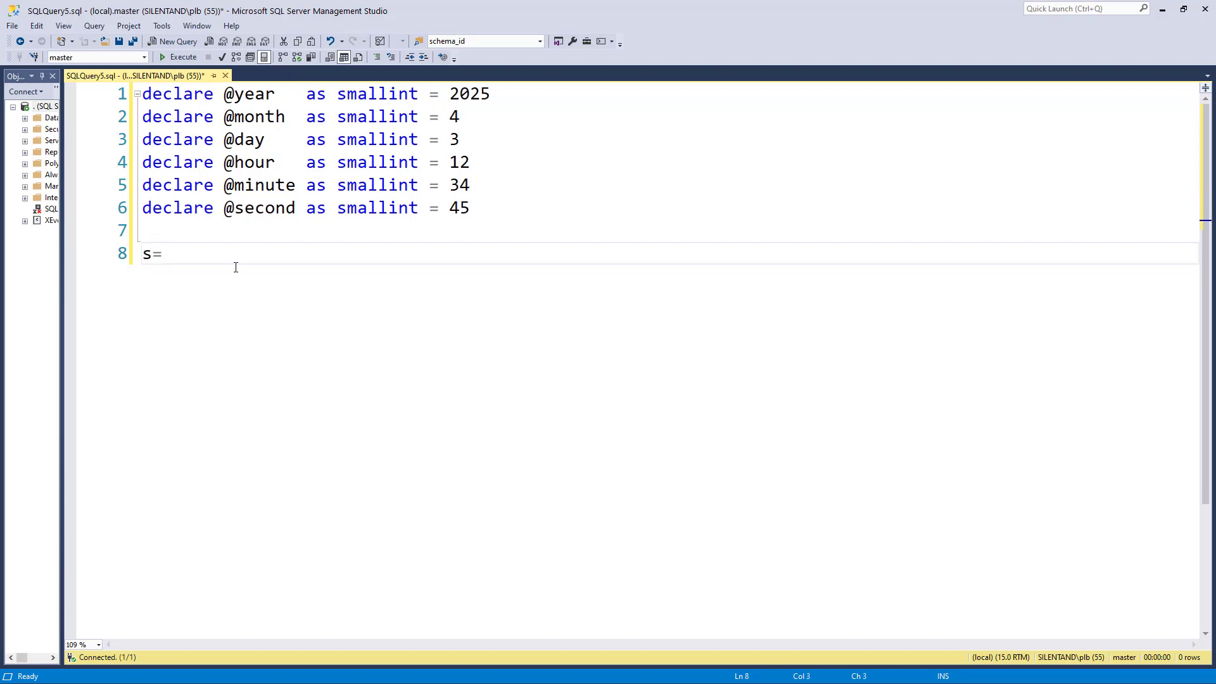
type("SELECT D")
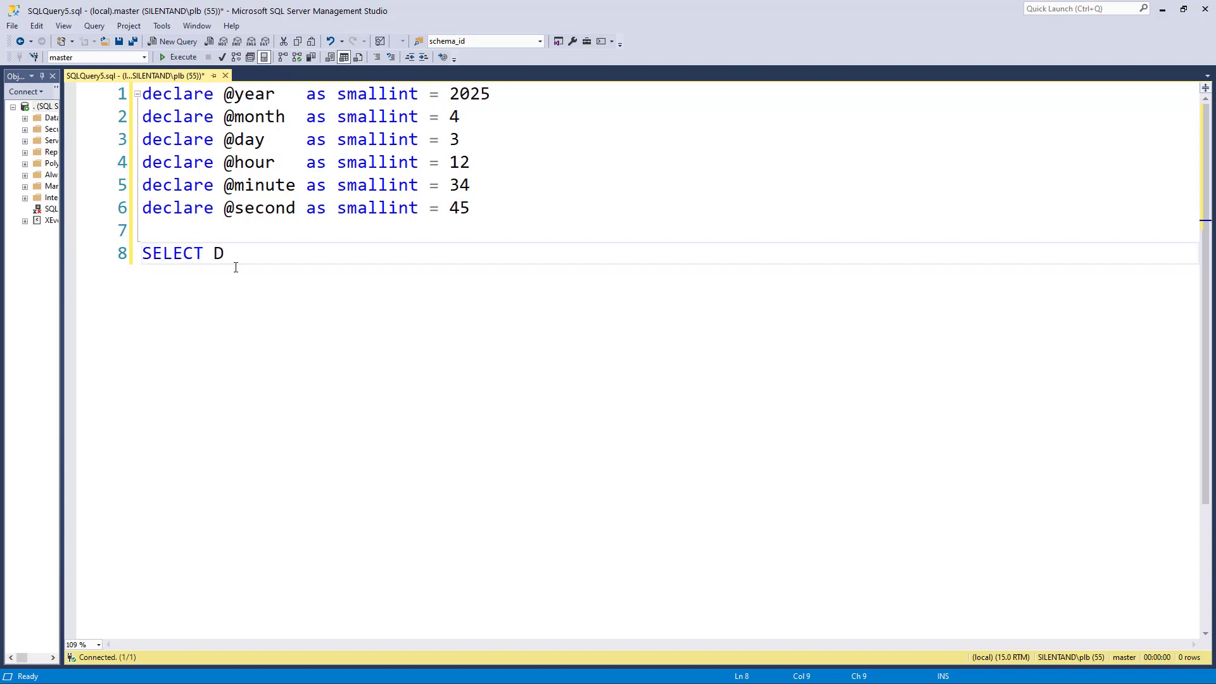
type("ATEFROMPARTS(")
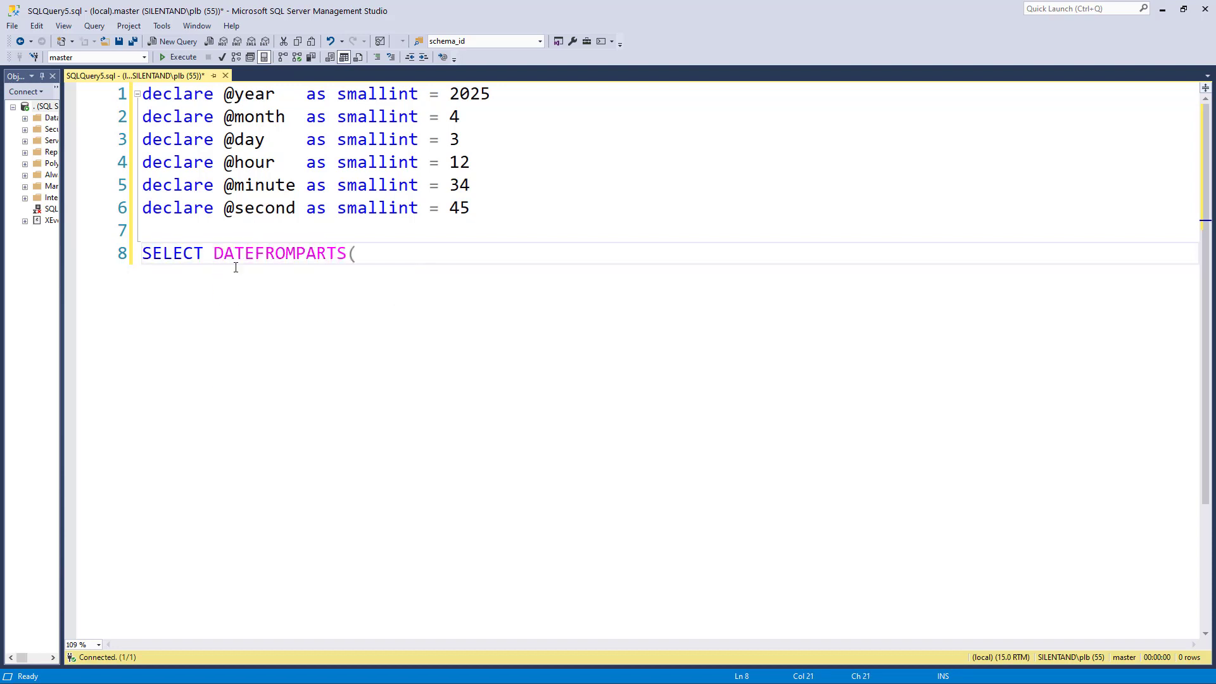
type("(")
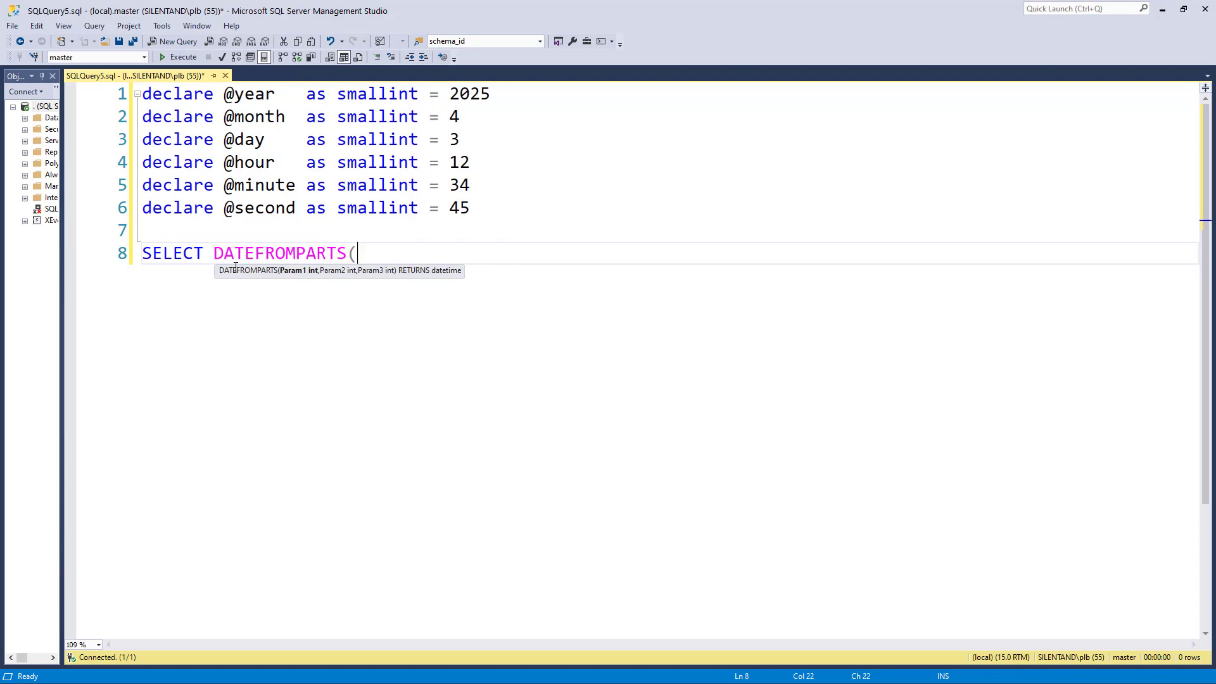
type("2025,4,3")
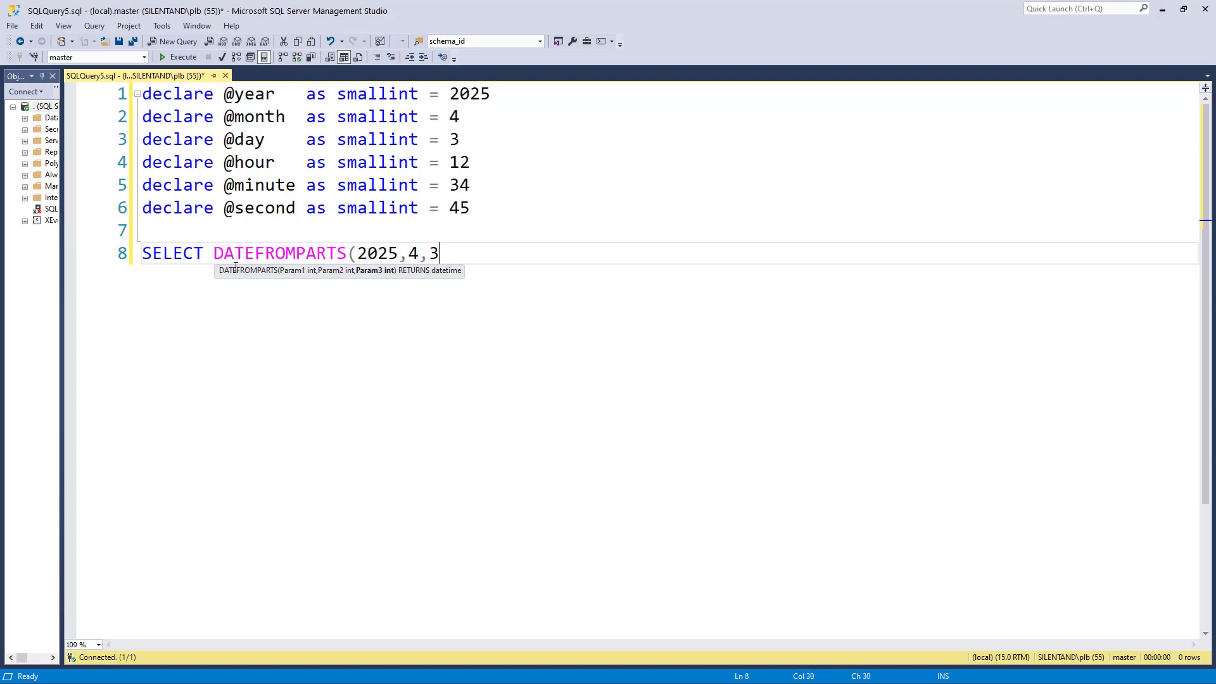
type(") as")
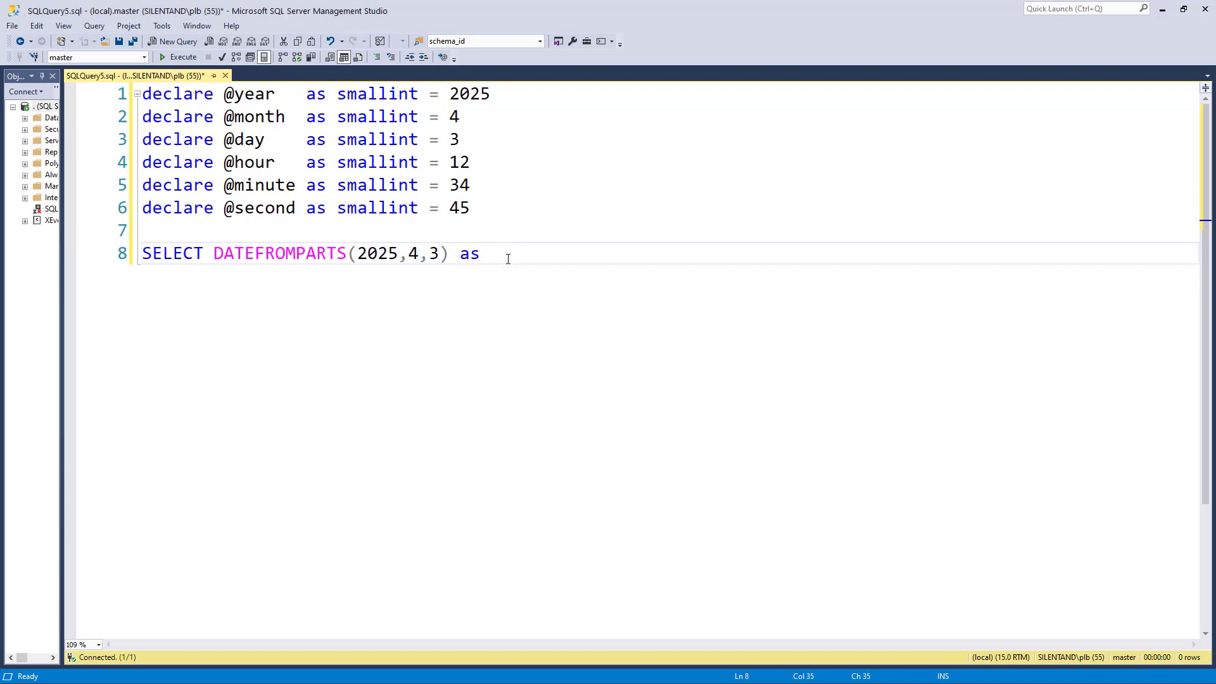
type("Answer")
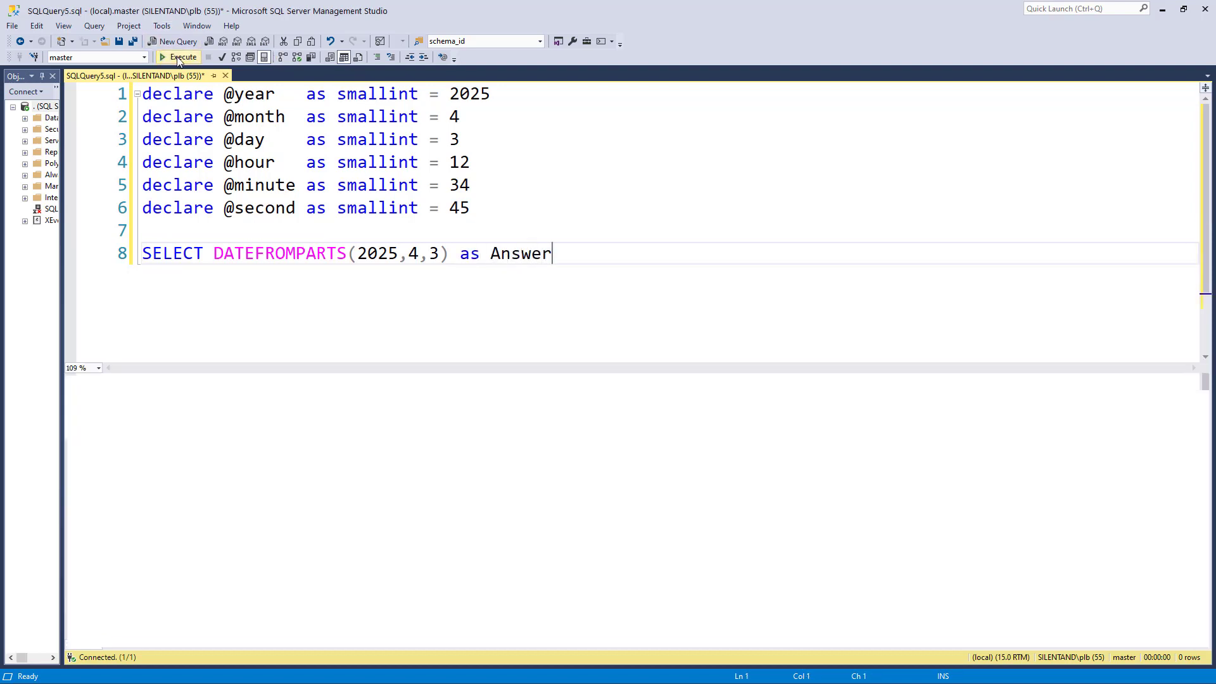
left_click(178, 57)
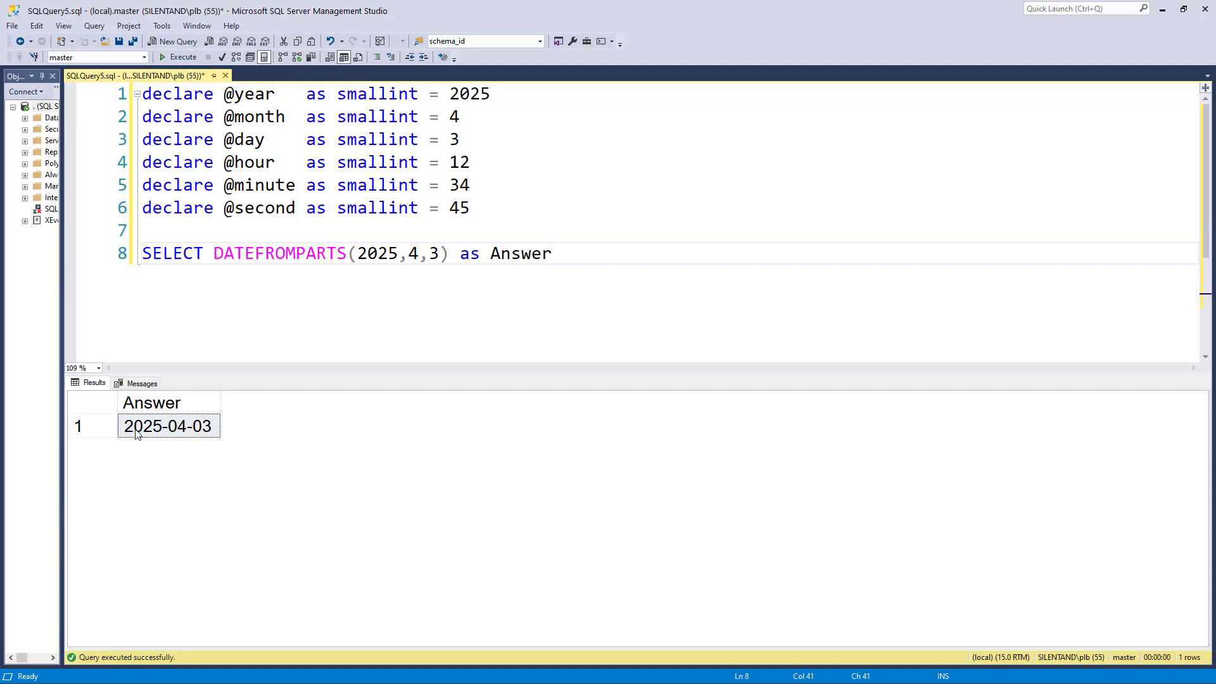
mouse_move(204, 438)
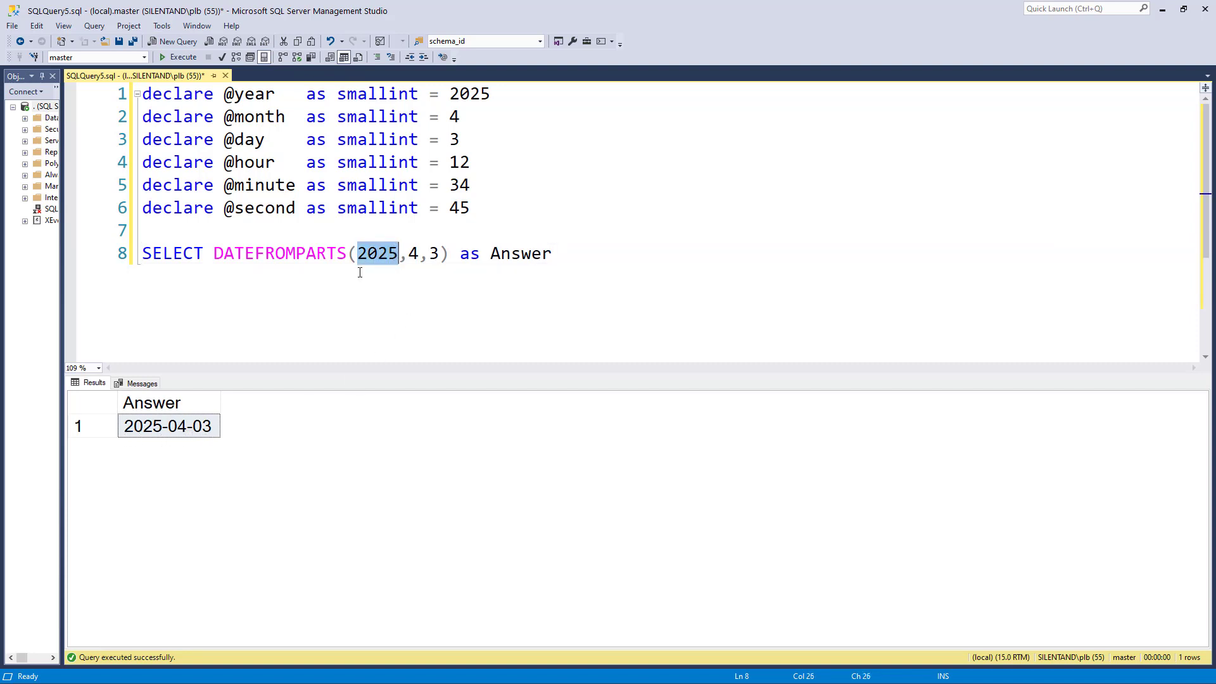
type("@year")
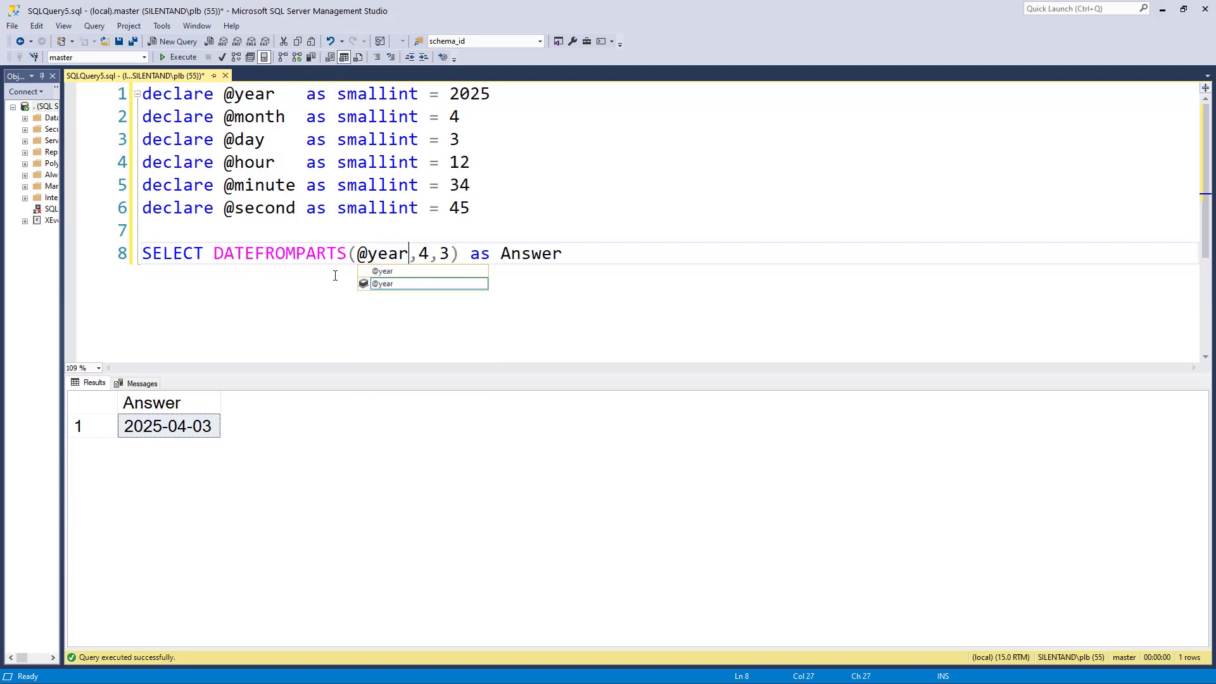
type(",@month,@")
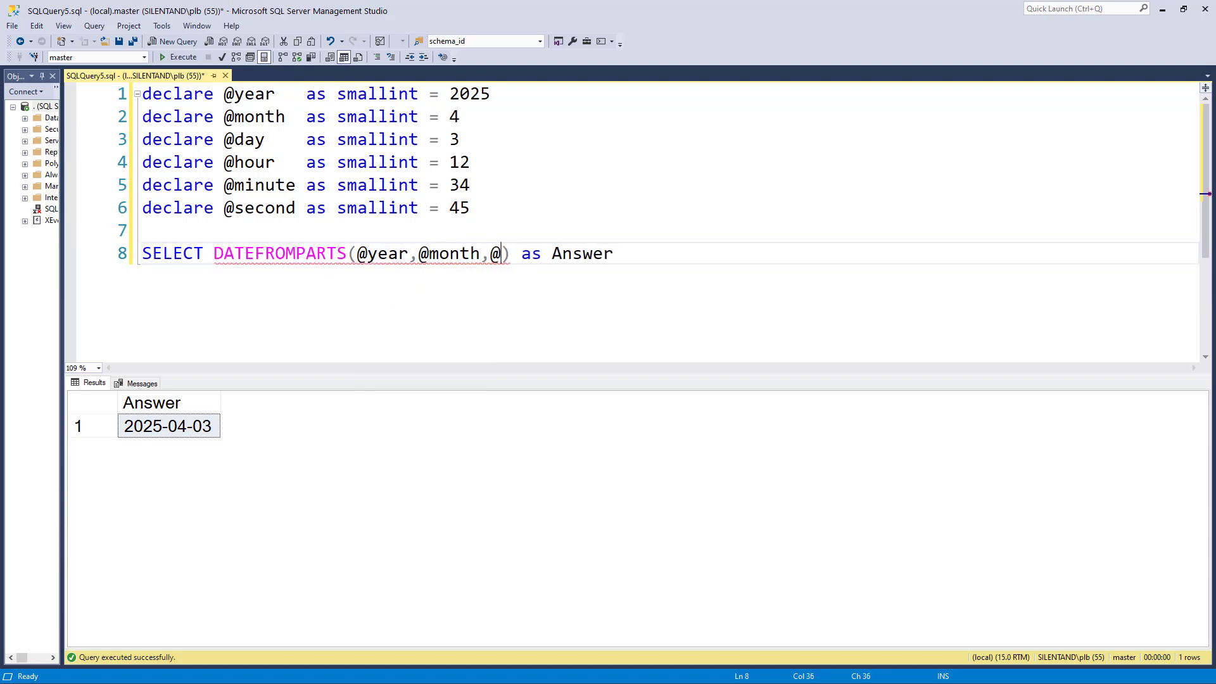
type("day")
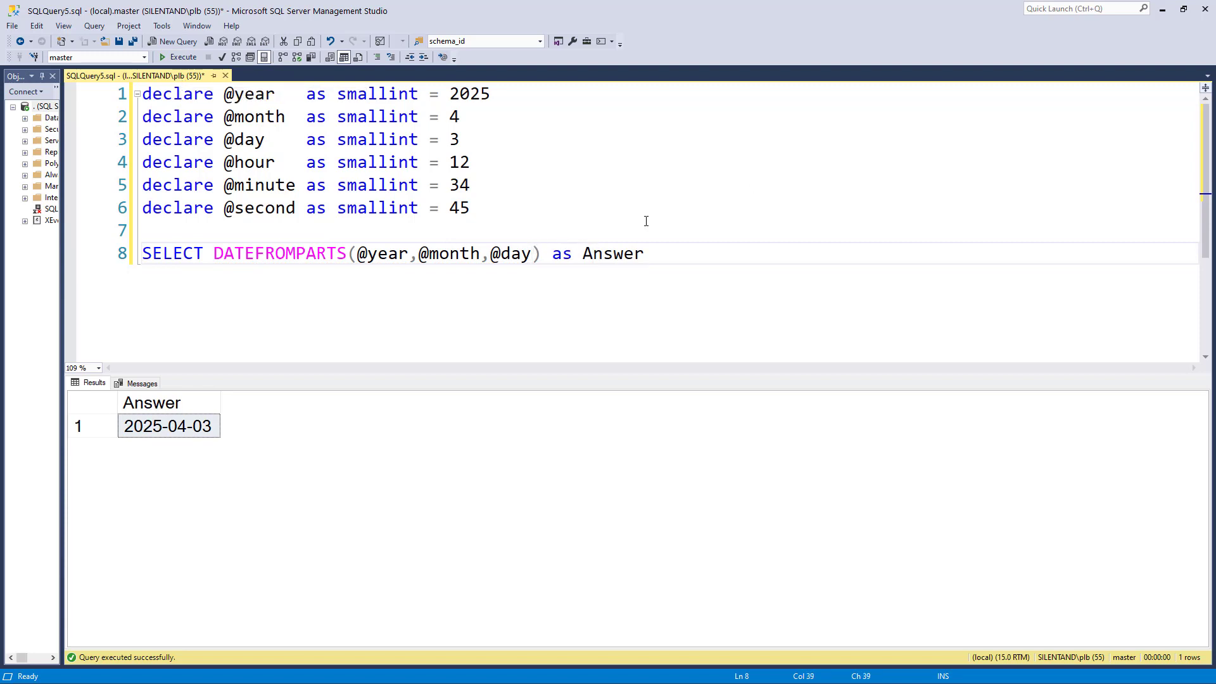
type(",@h")
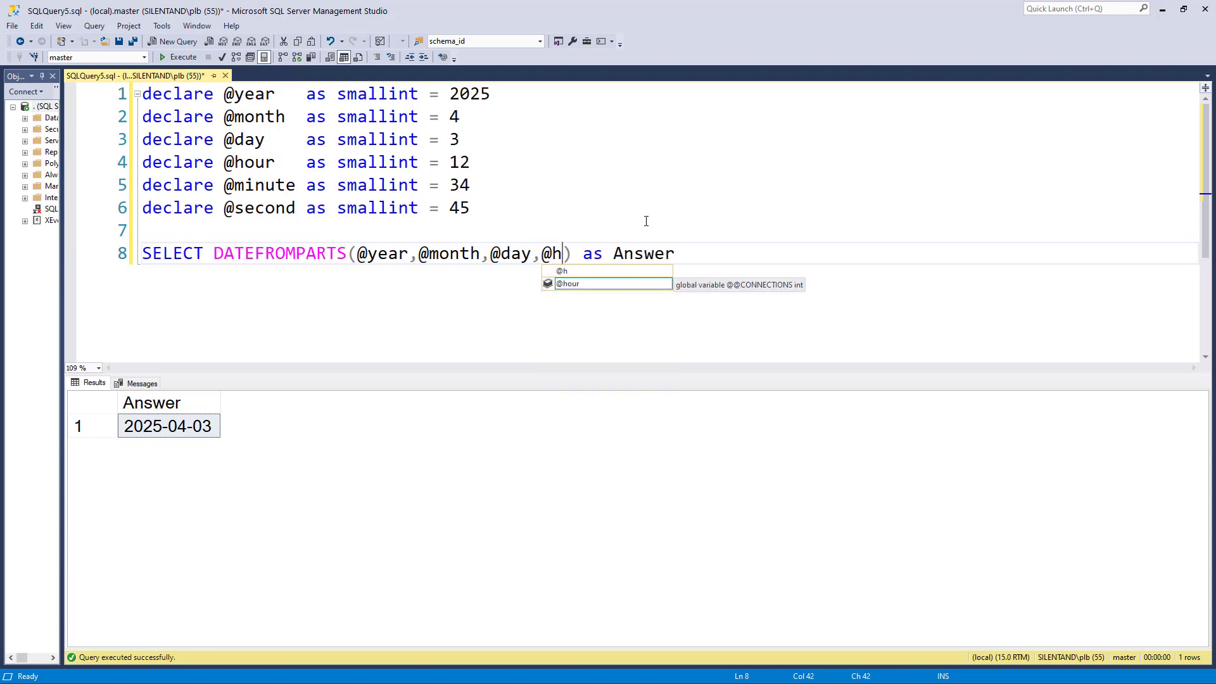
type("our,@minute")
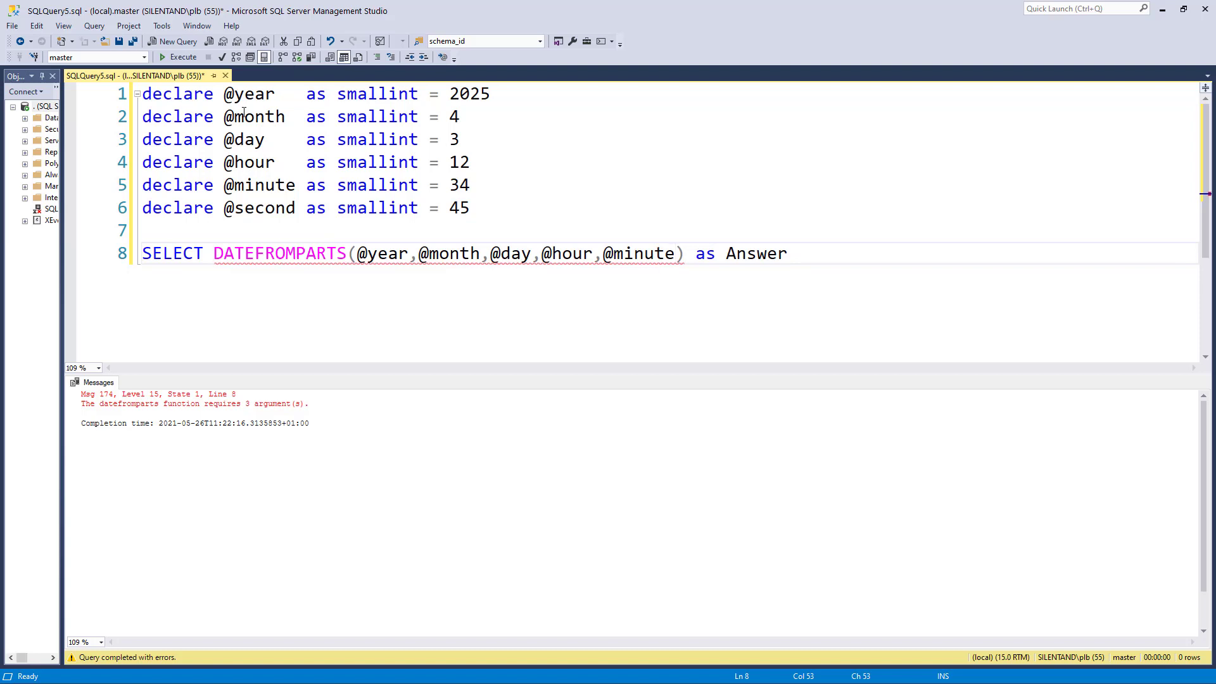
mouse_move(241, 259)
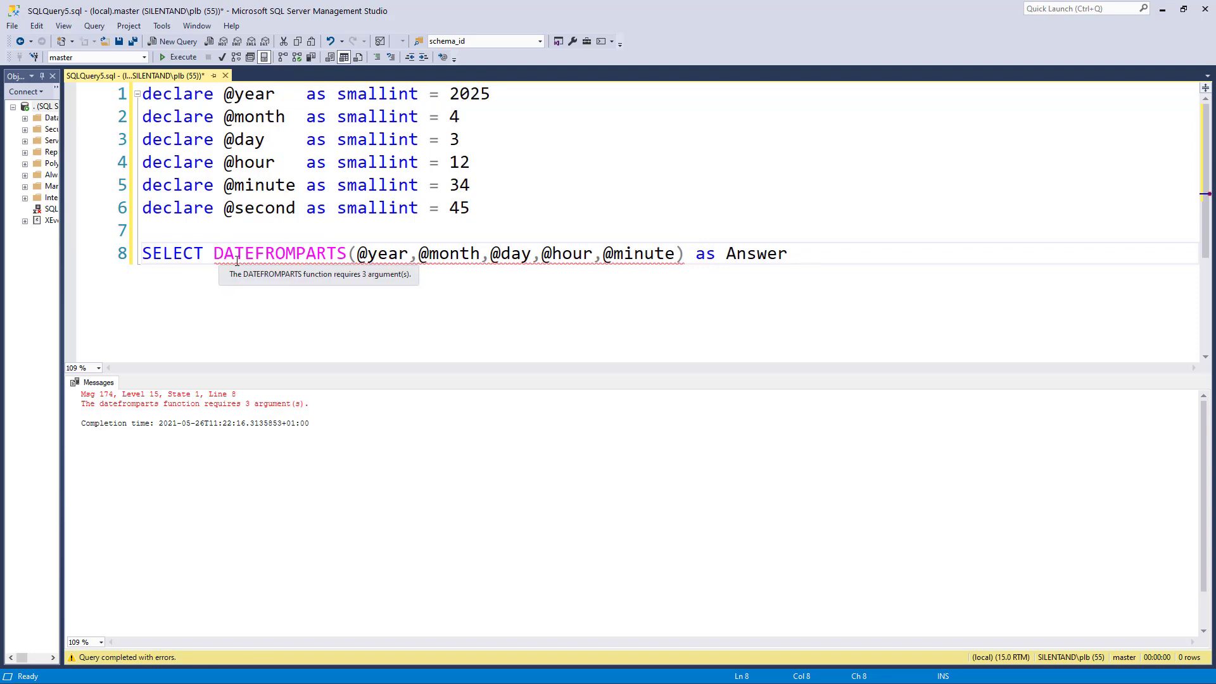
type("smal")
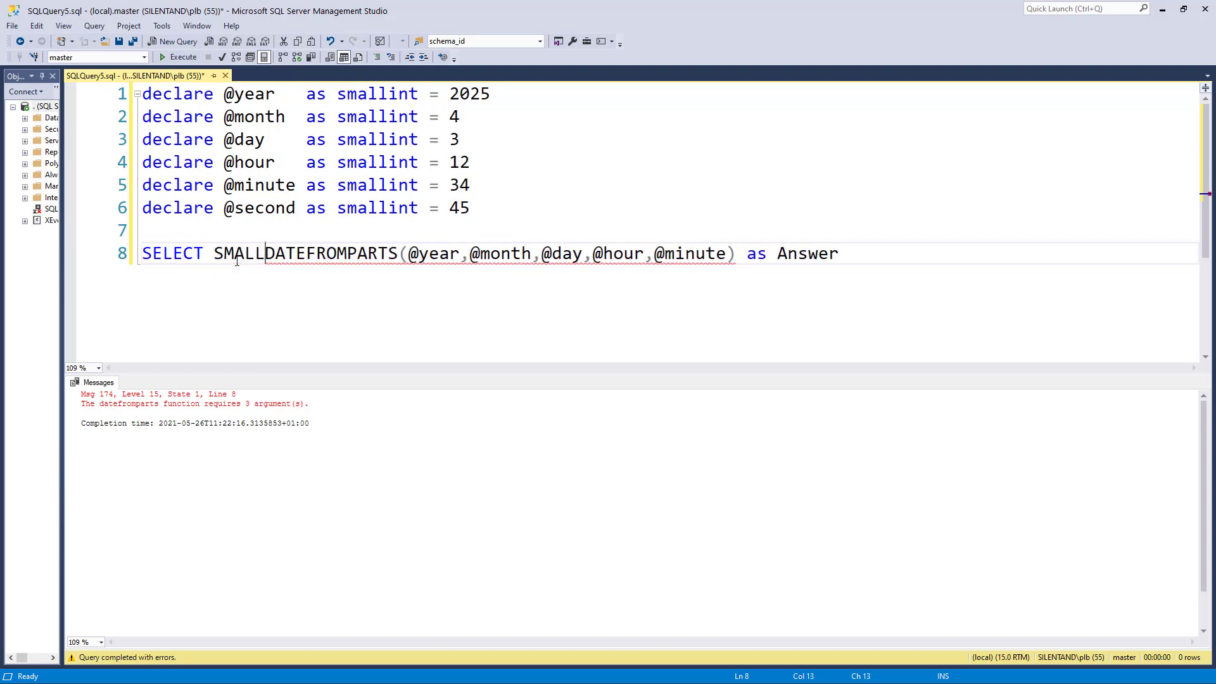
type("TIM")
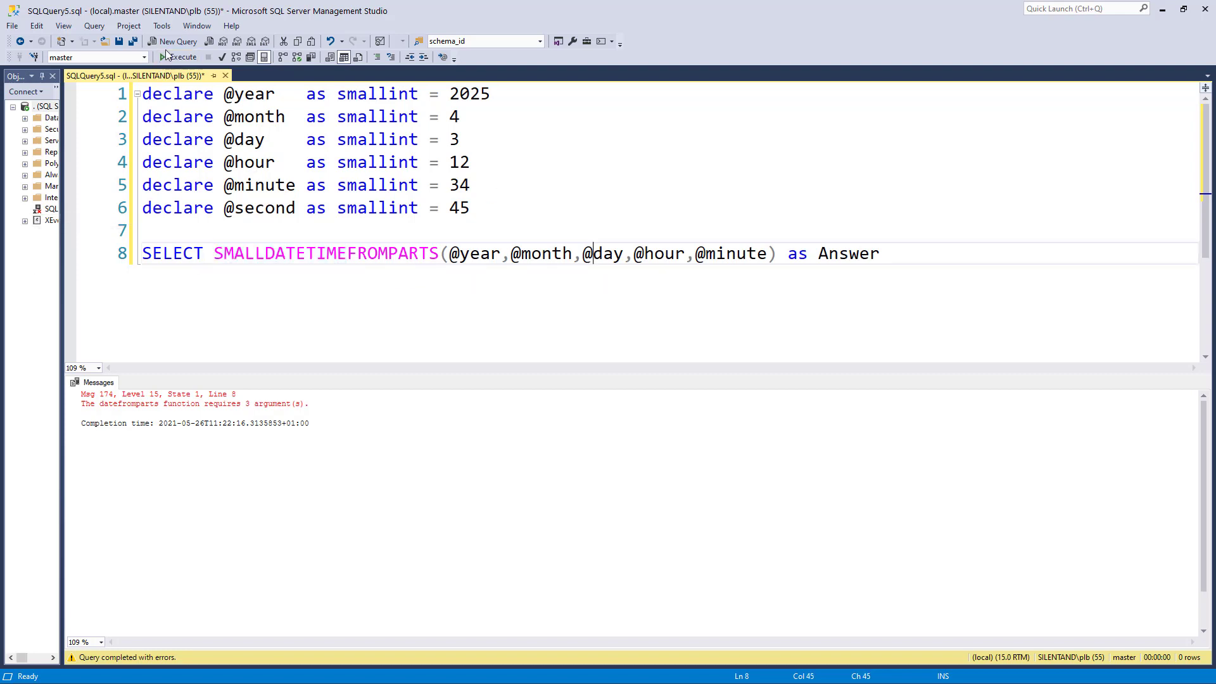
left_click(178, 57)
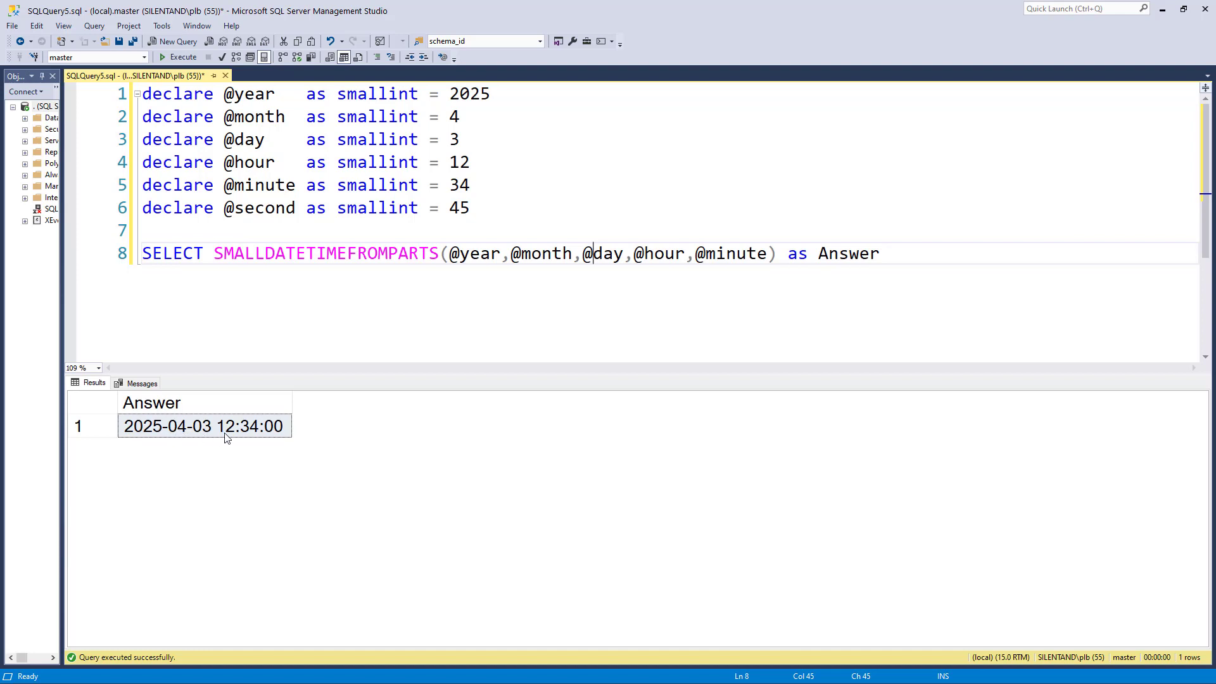
mouse_move(237, 449)
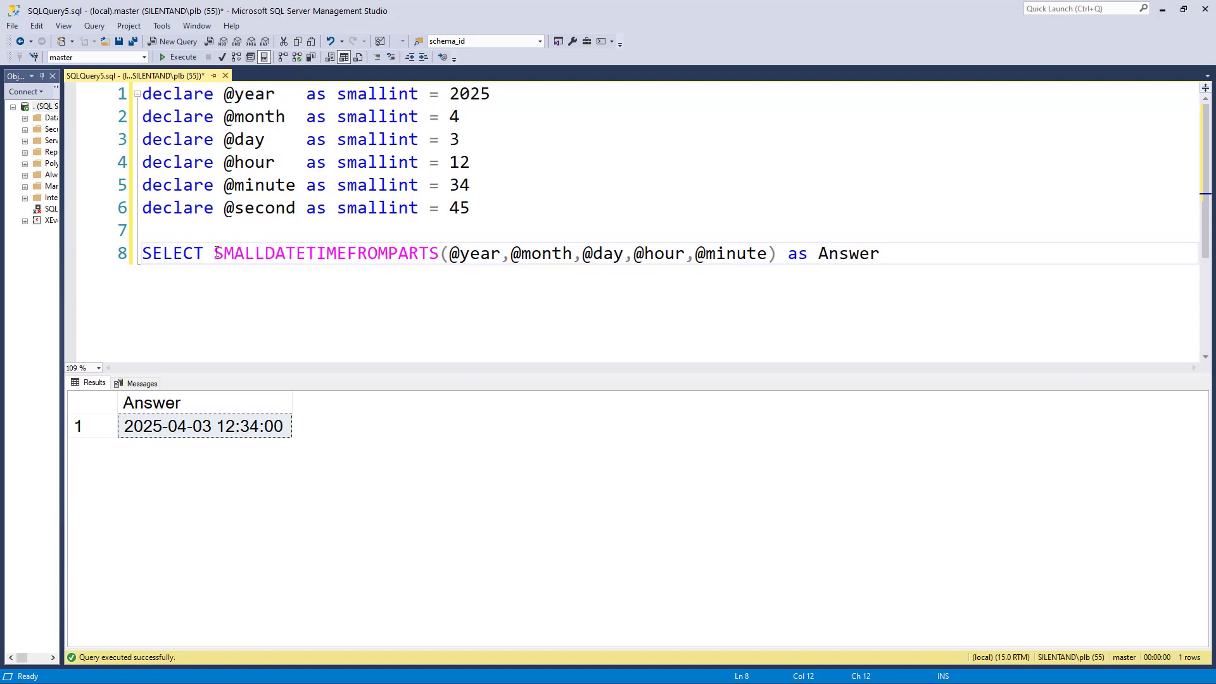
double_click(240, 253)
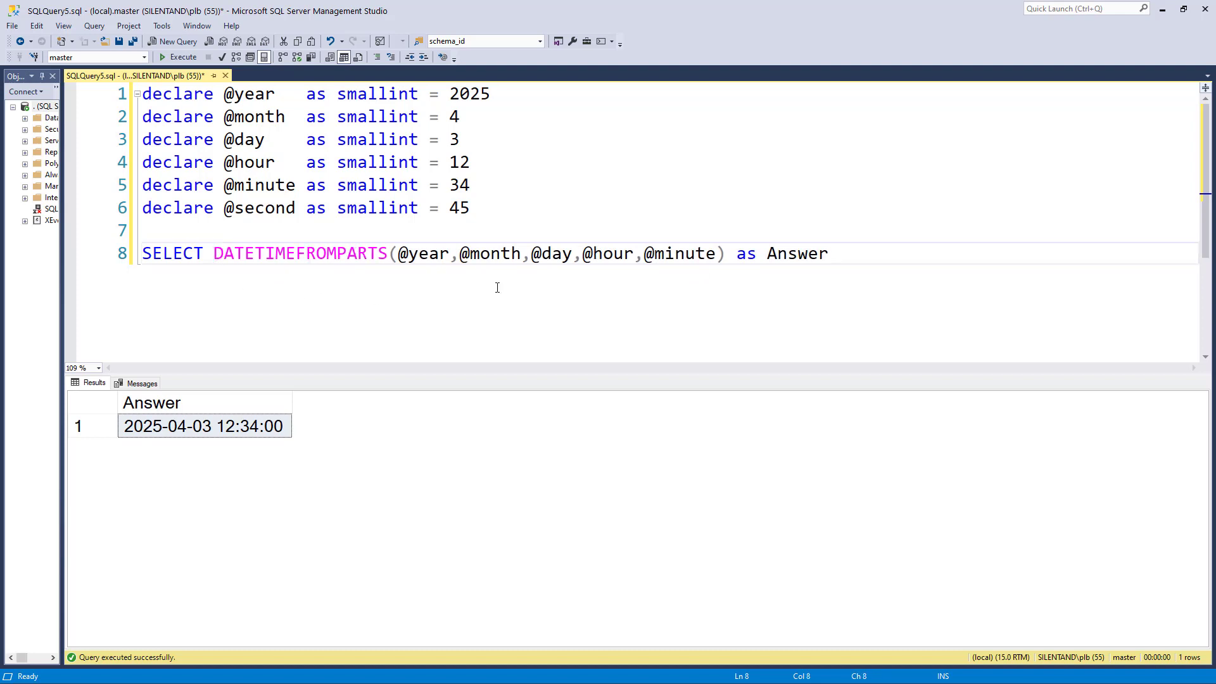
left_click(717, 254)
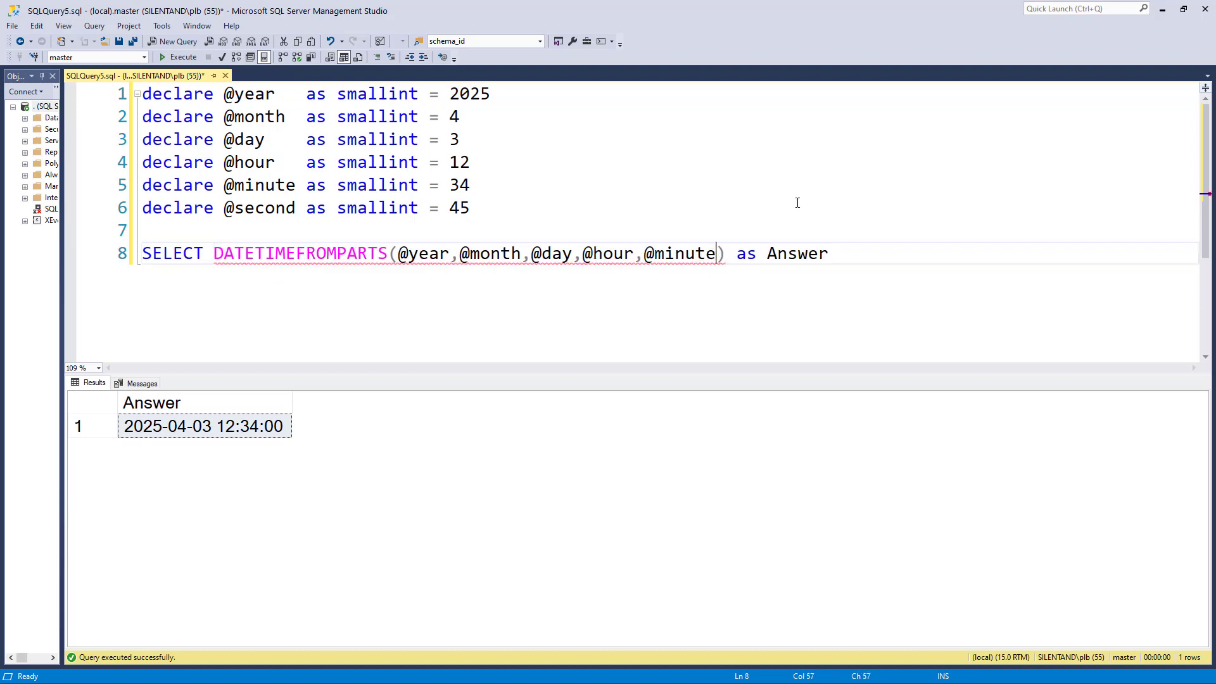
type(",@")
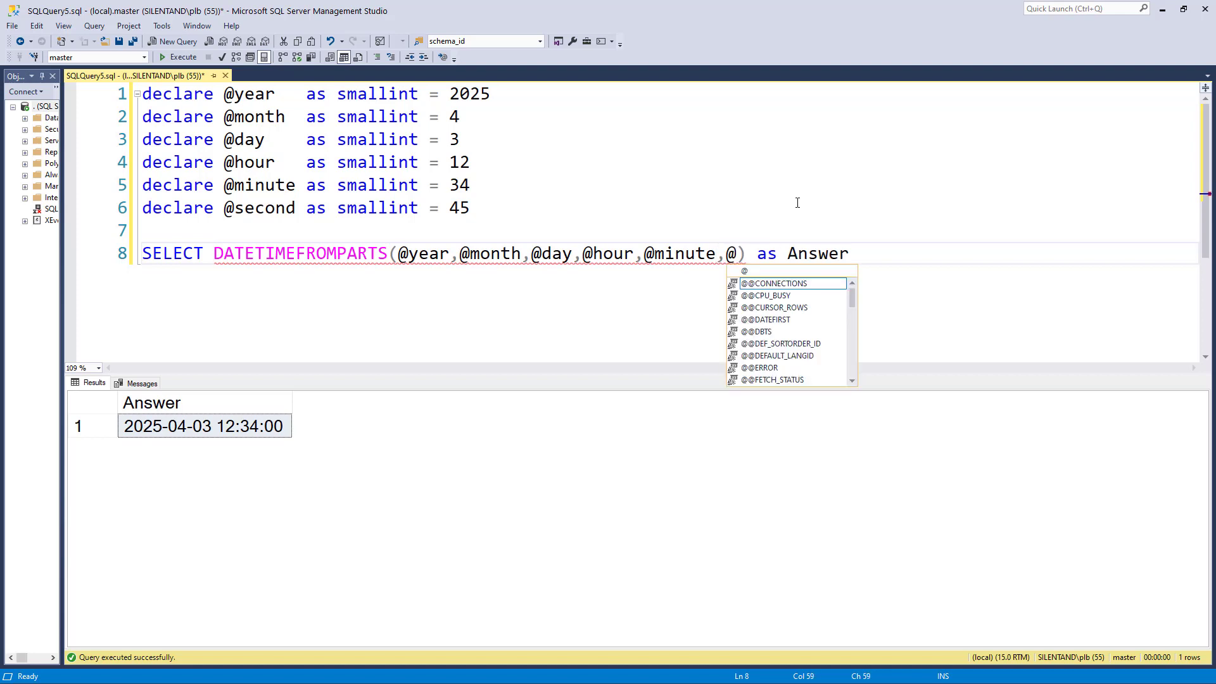
type("second,")
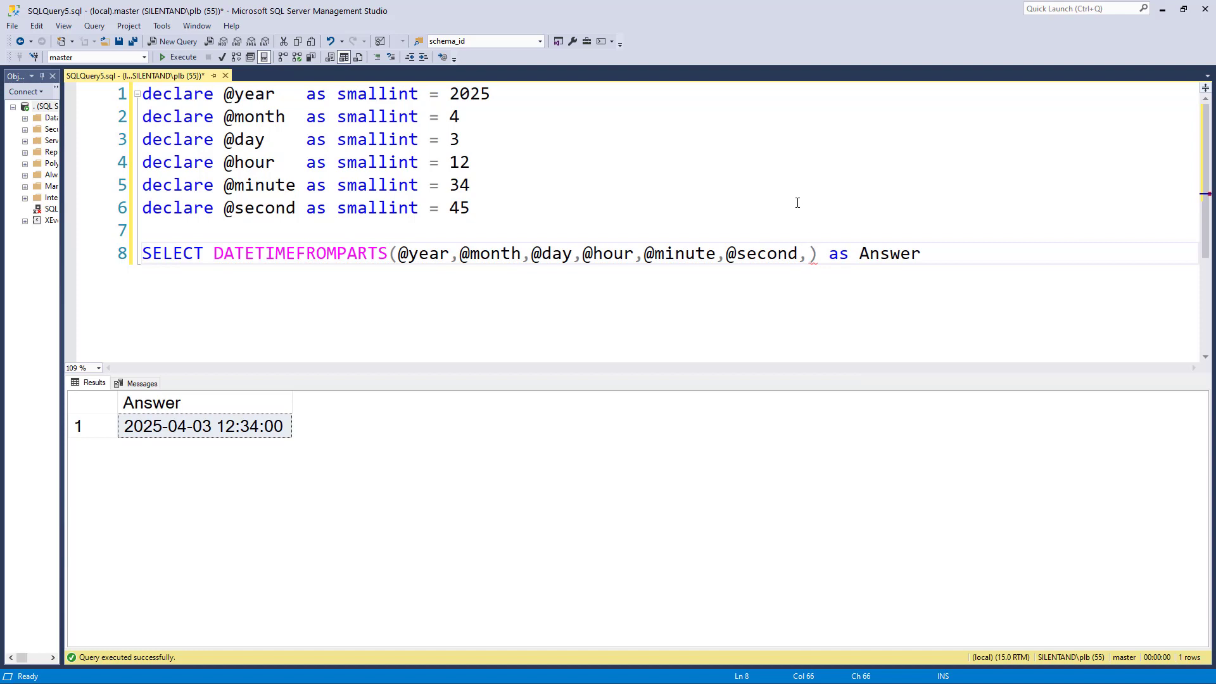
type("123")
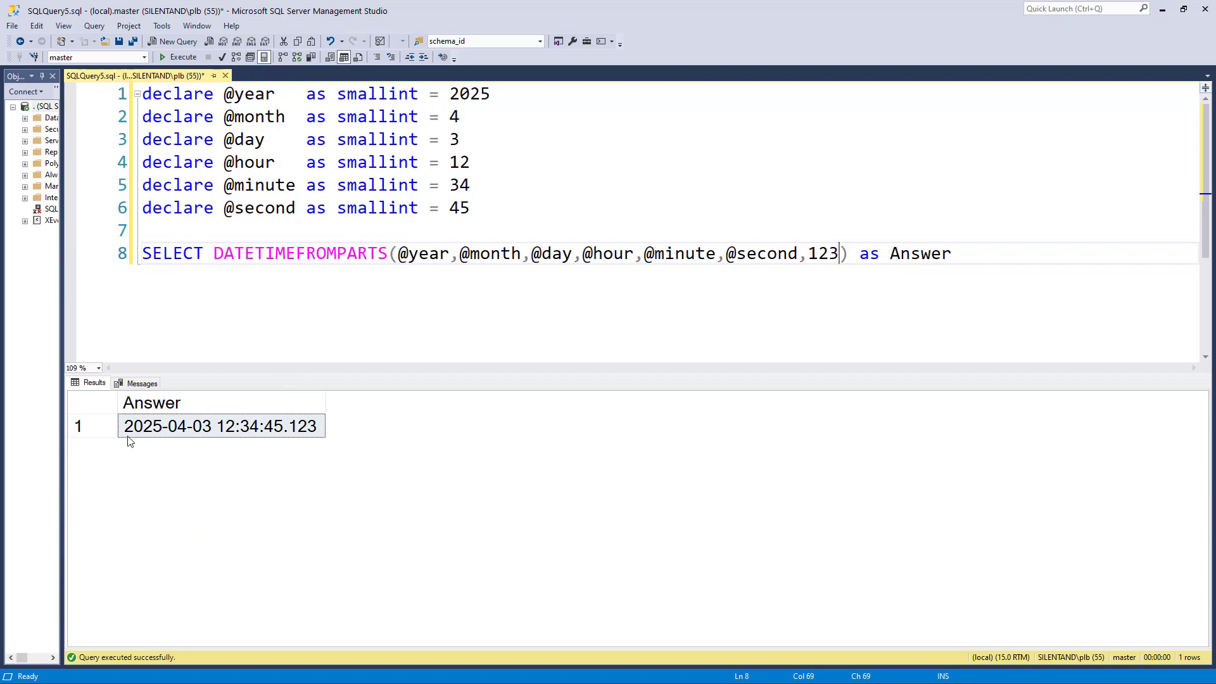
mouse_move(256, 436)
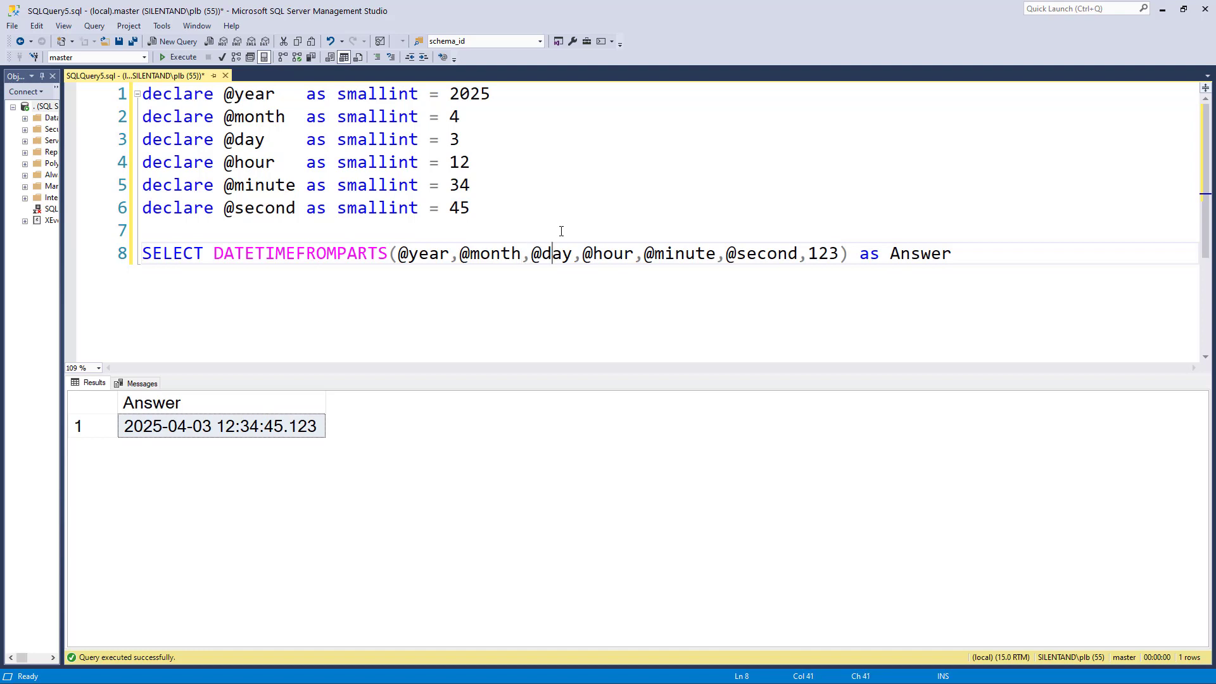
type("+1")
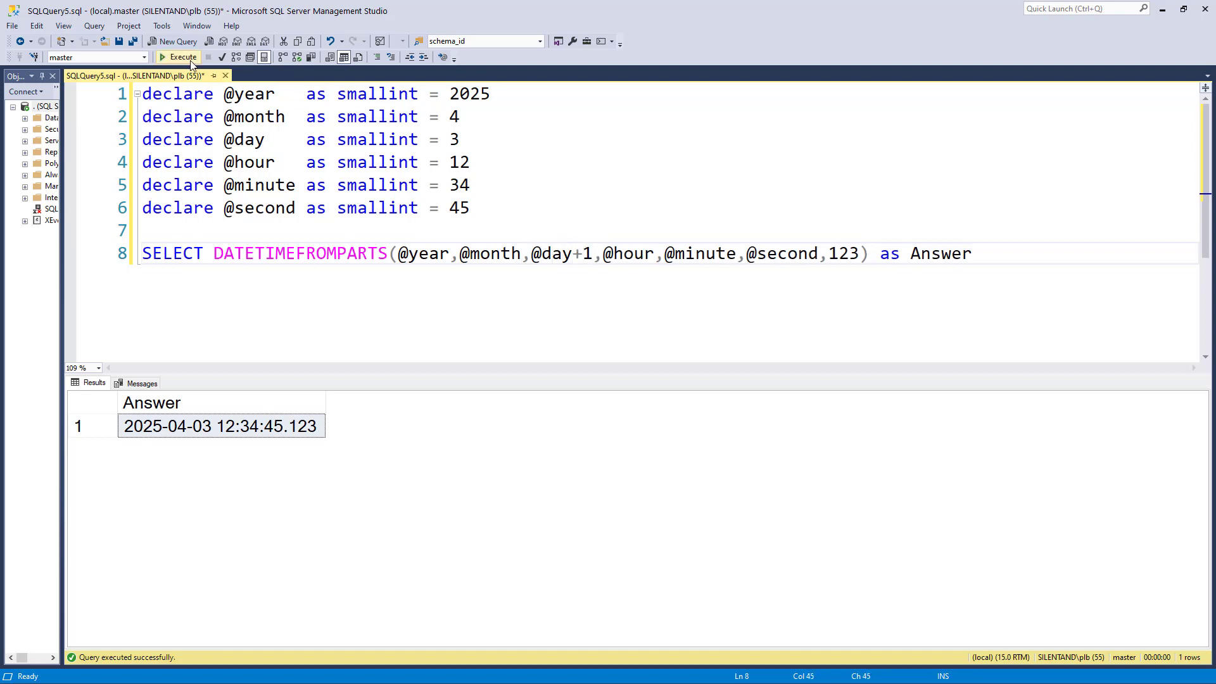
left_click(178, 57)
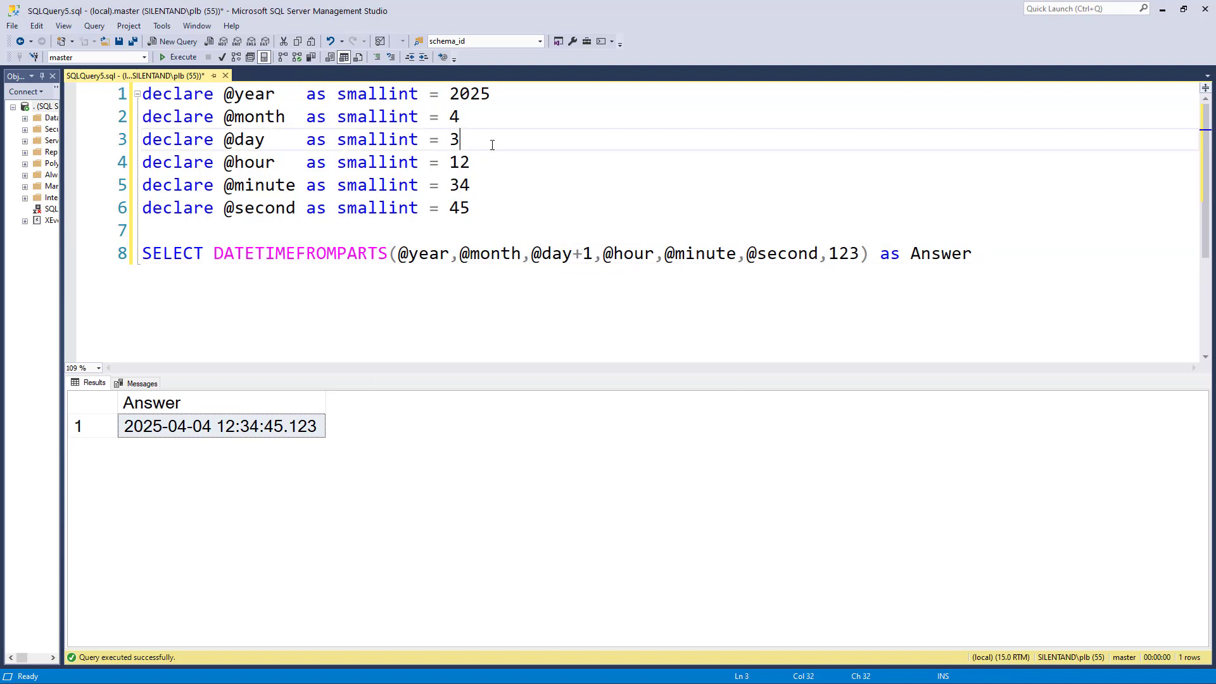
type("0")
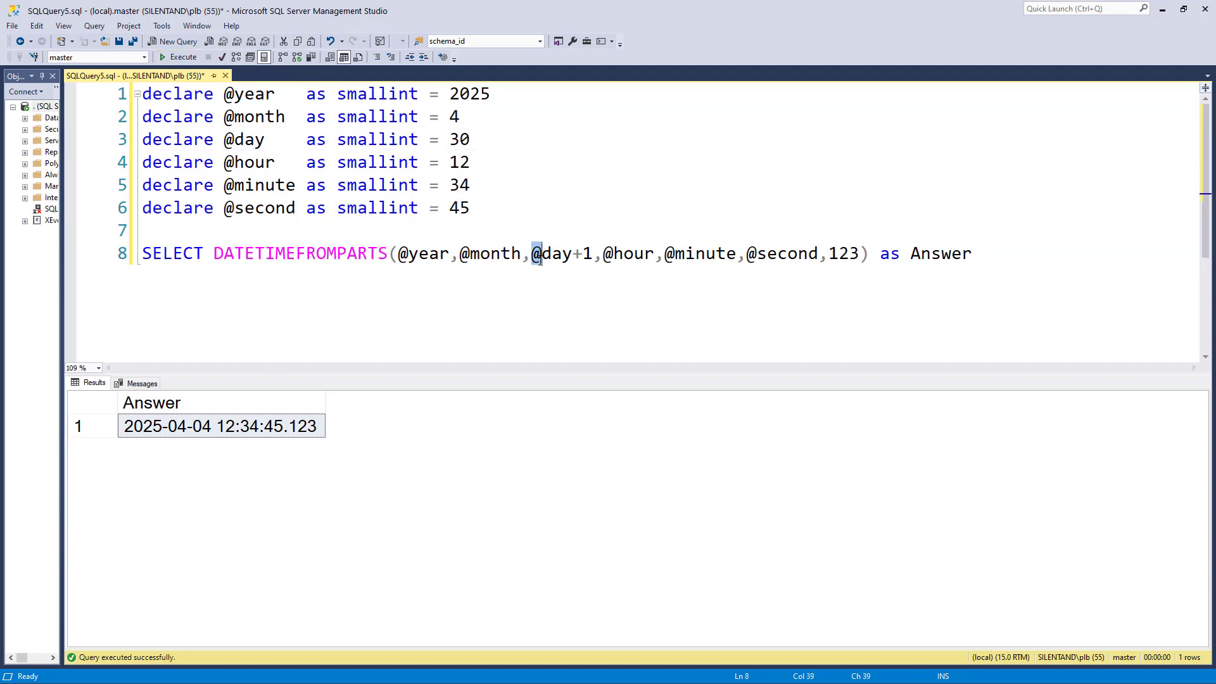
double_click(490, 253)
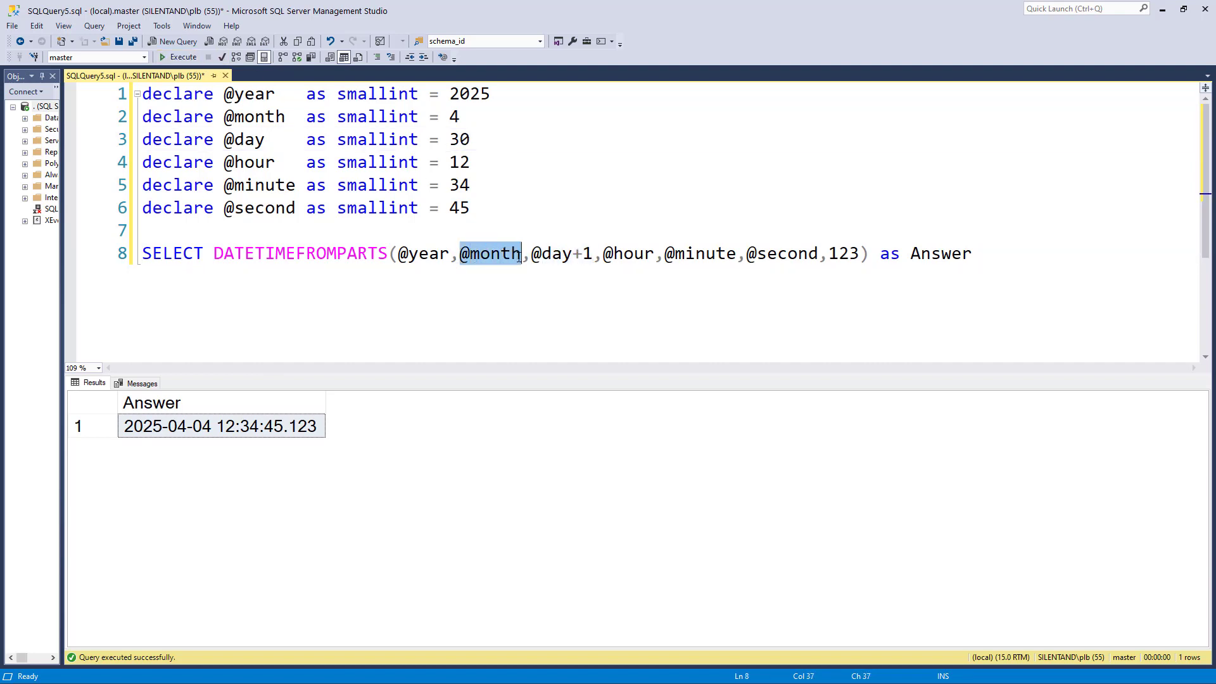
mouse_move(527, 253)
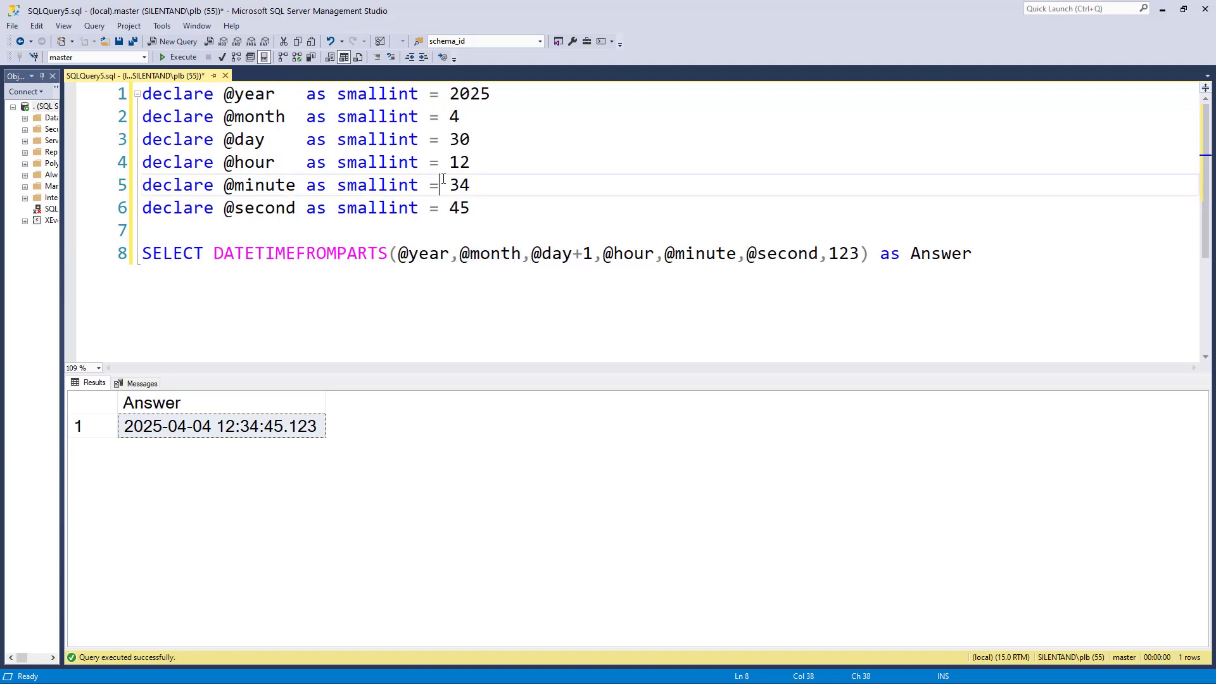
left_click(179, 57)
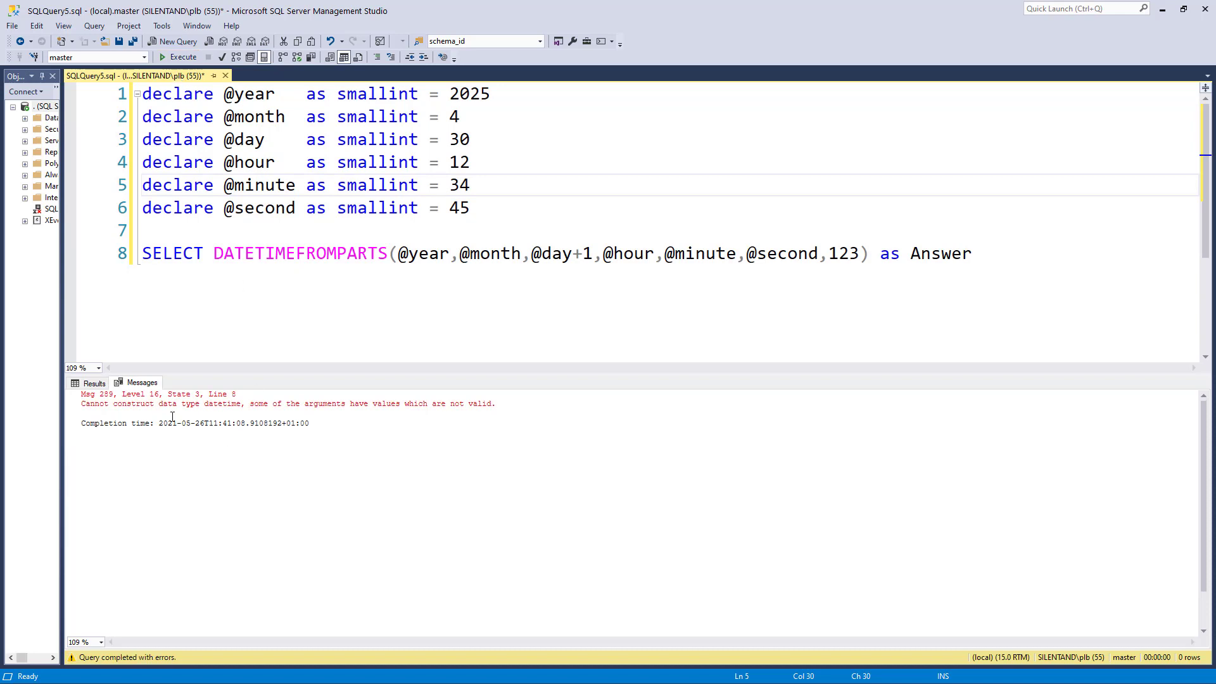
left_click_drag(113, 403, 494, 403)
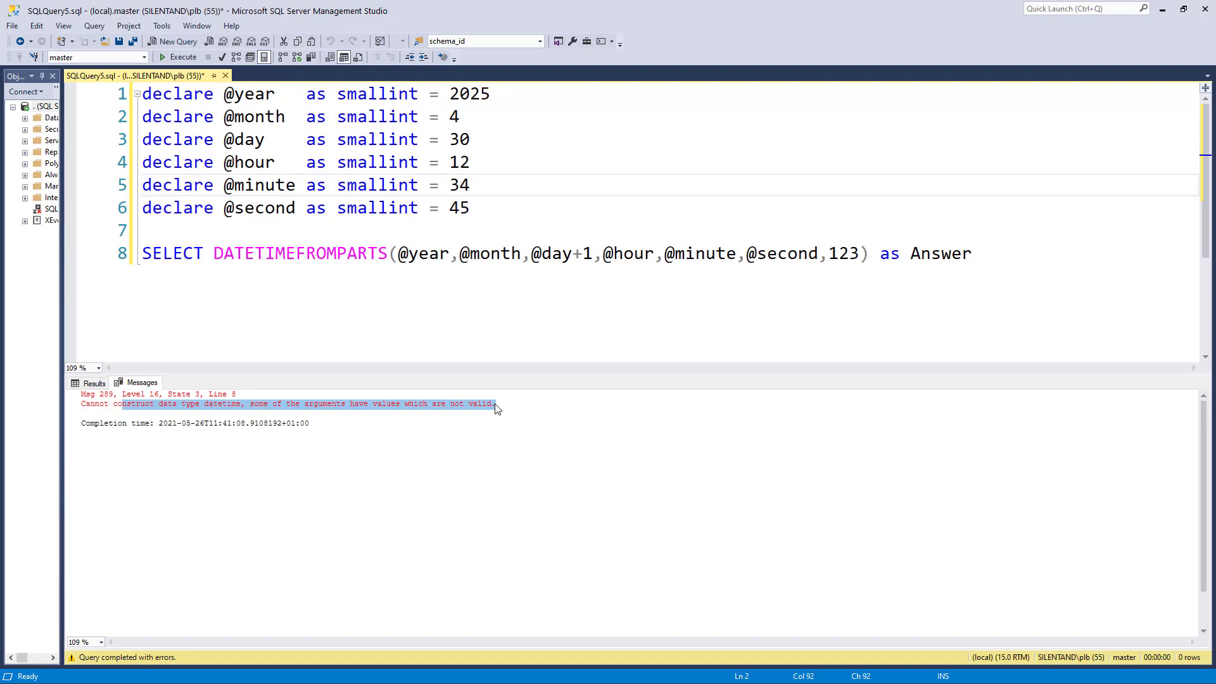
mouse_move(501, 145)
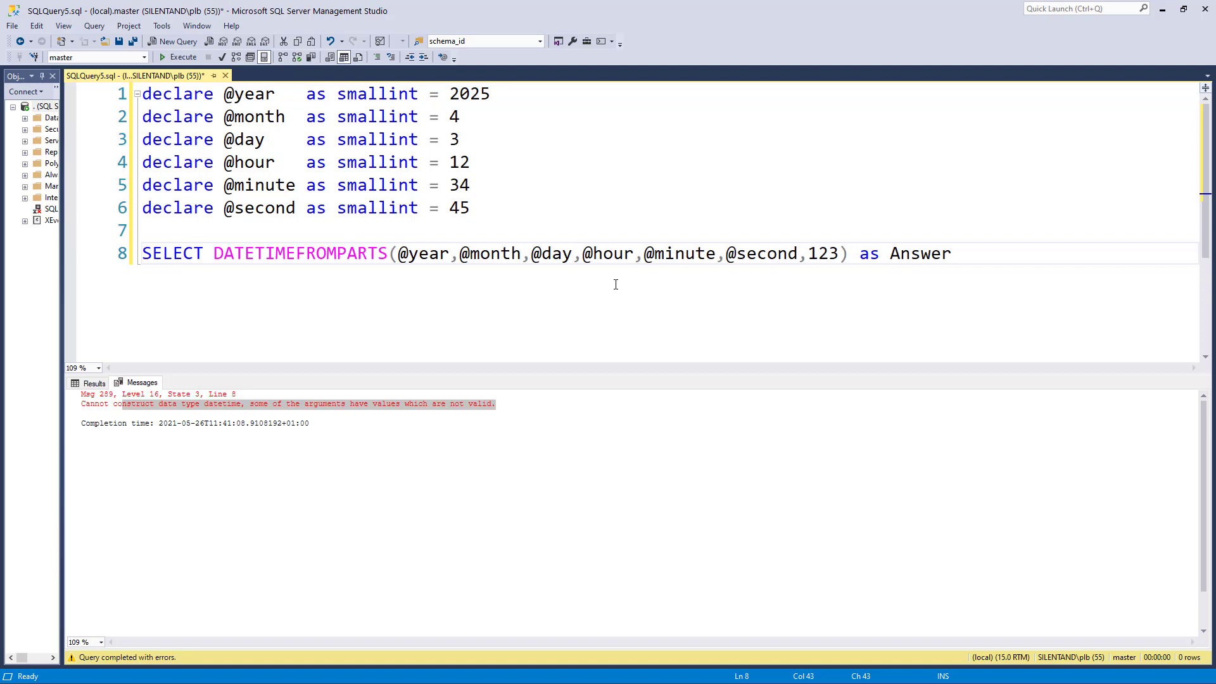
left_click(264, 139)
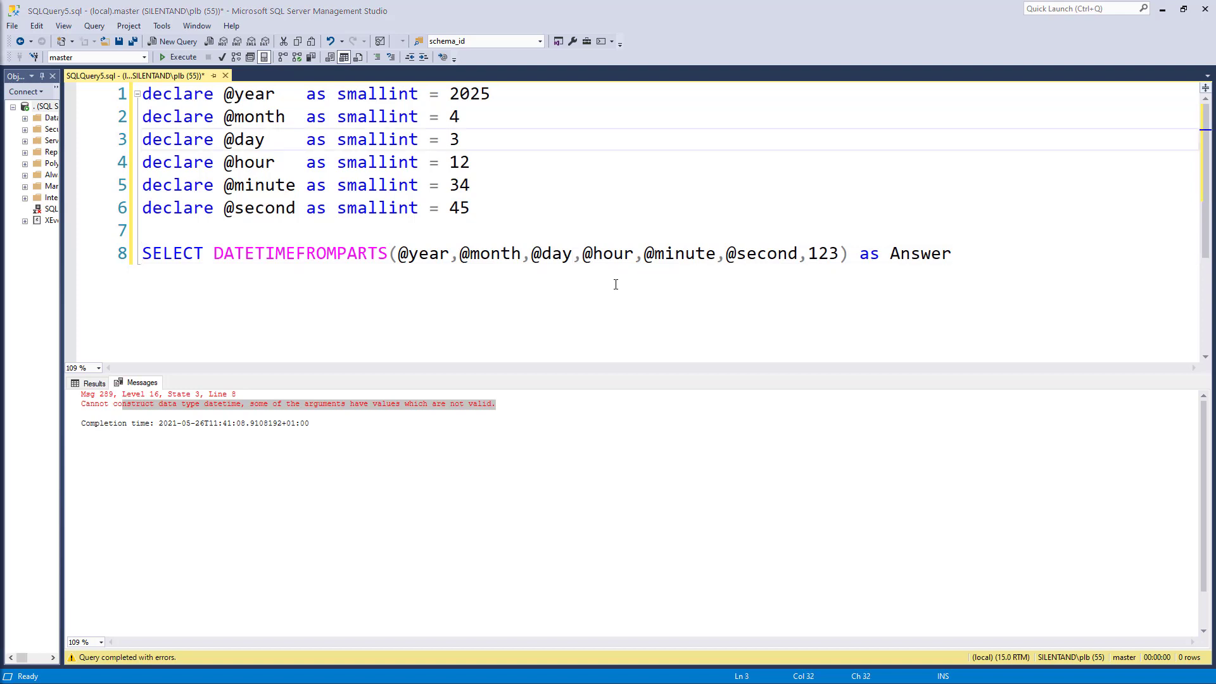
double_click(813, 253)
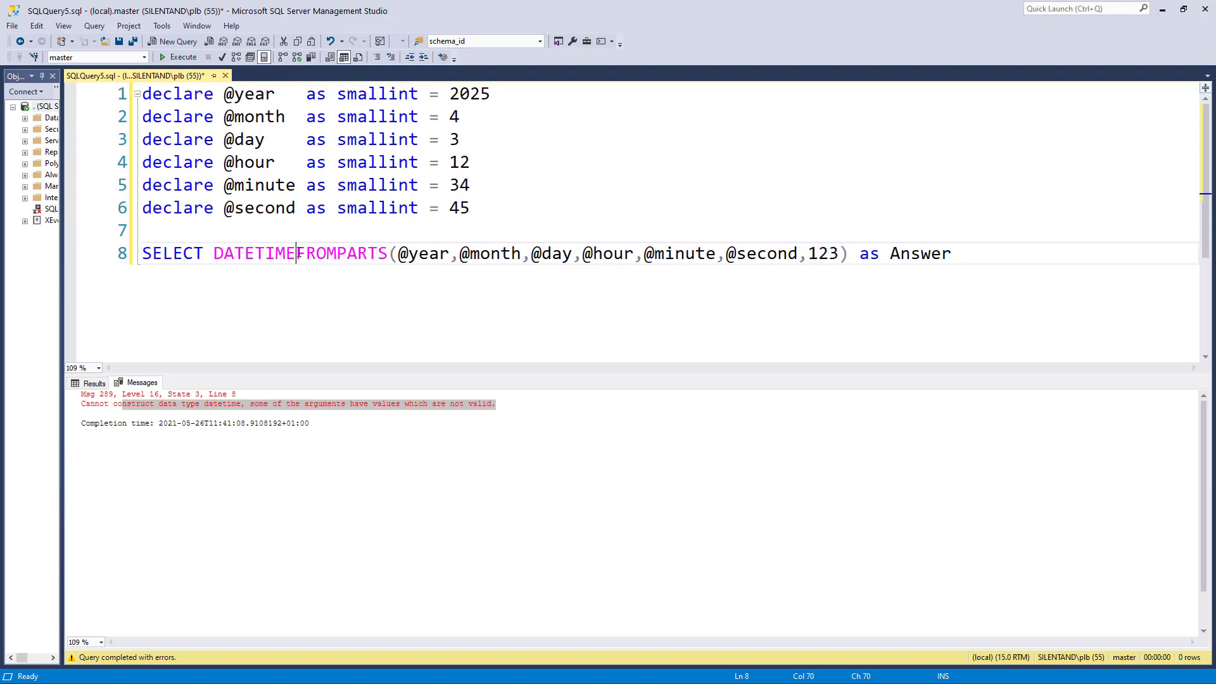
Rename to DATETIME2FROMPARTS with precision 3, then 5, then 7, running each time
type("2")
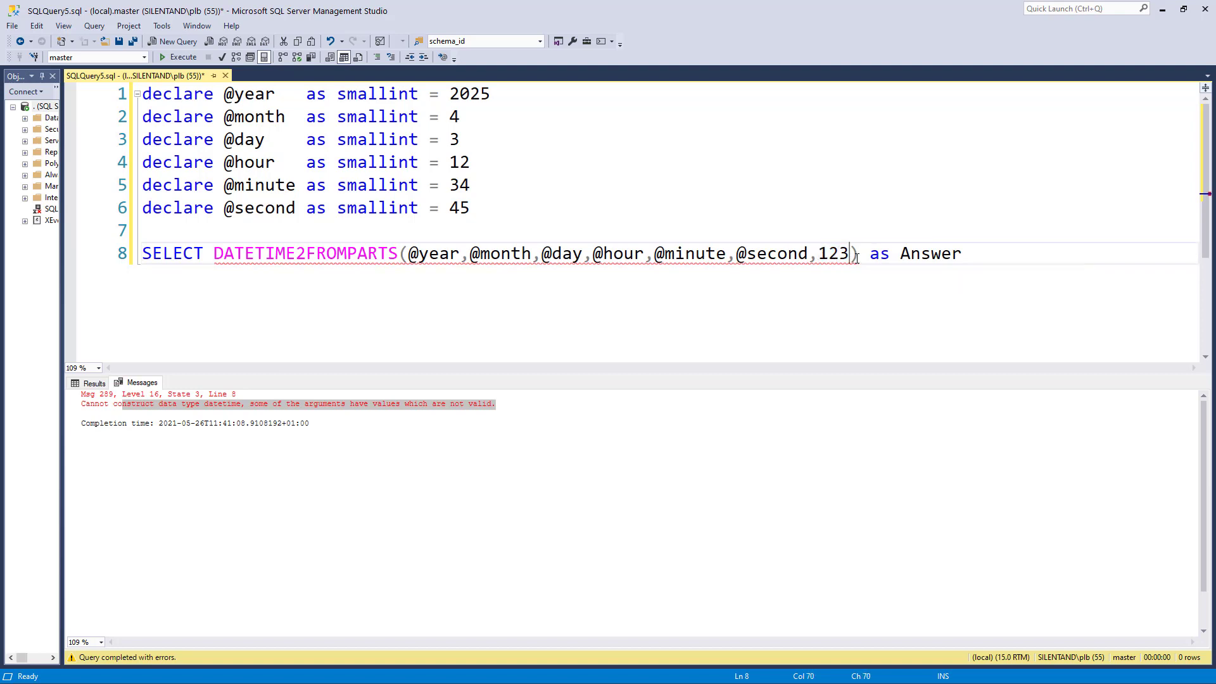
type(",3")
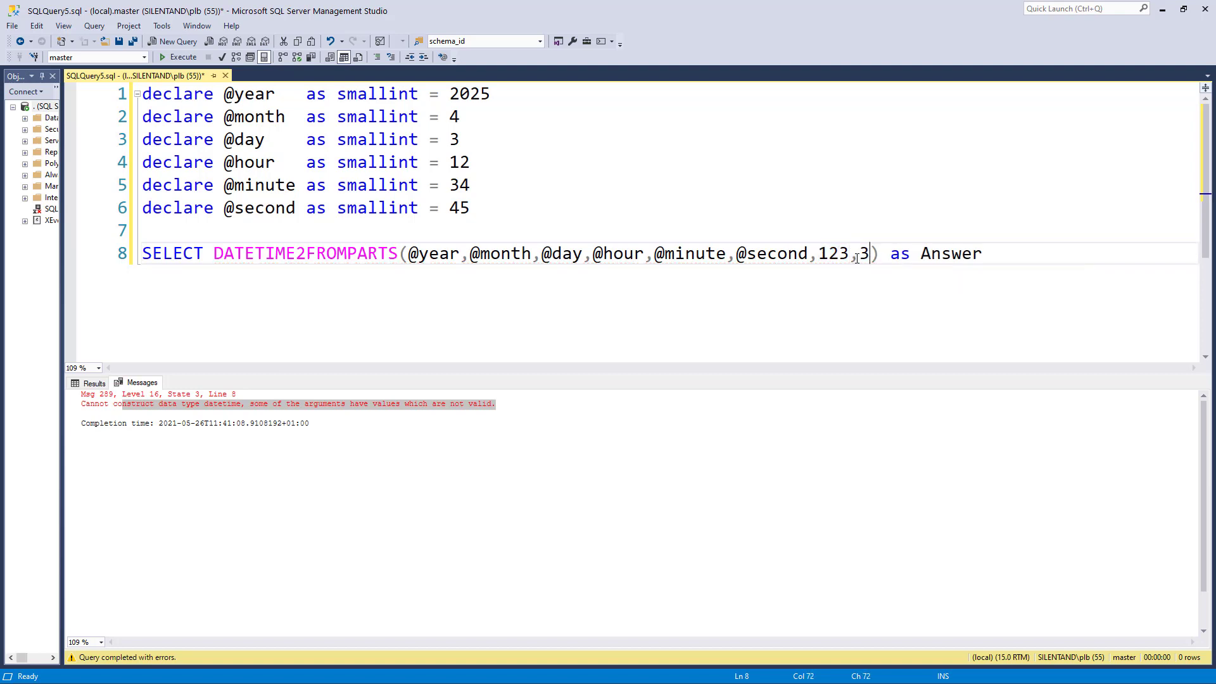
left_click(179, 57)
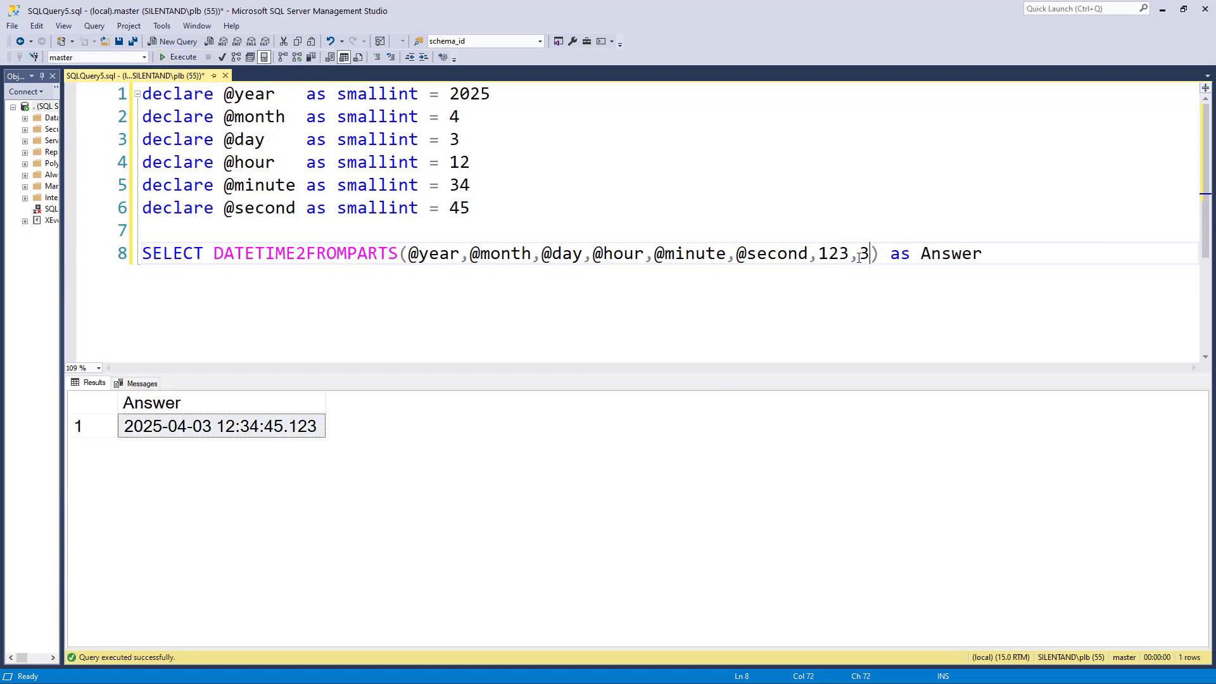
type("5")
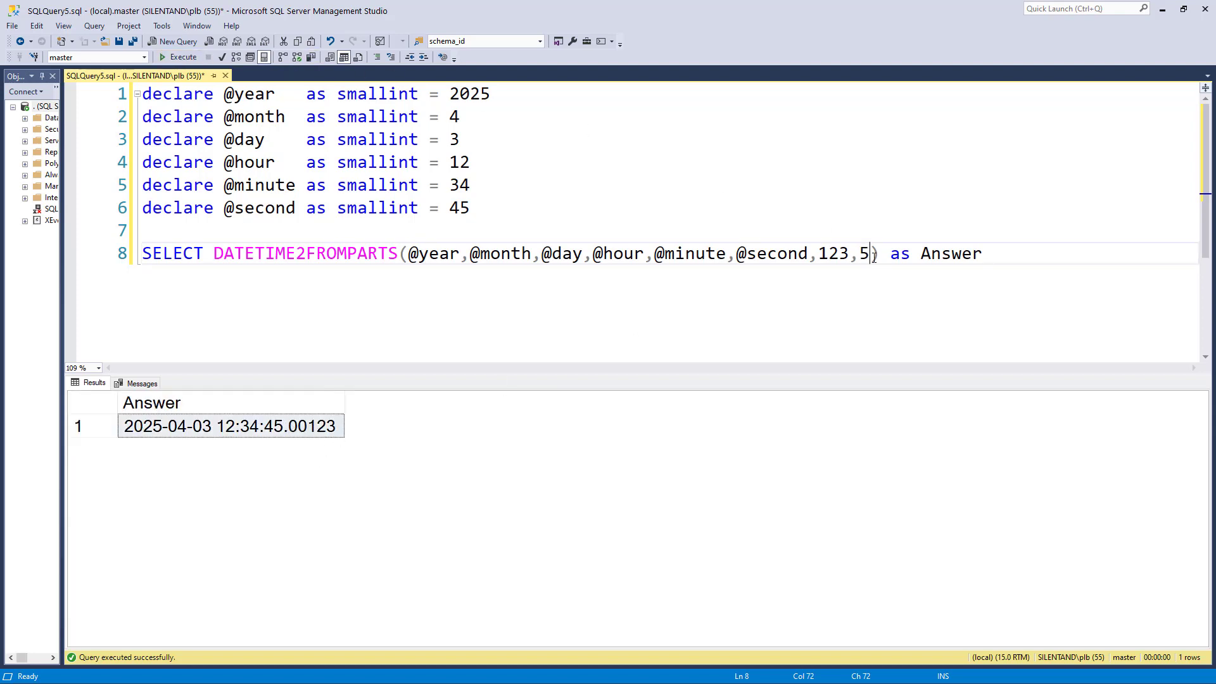
key("Left")
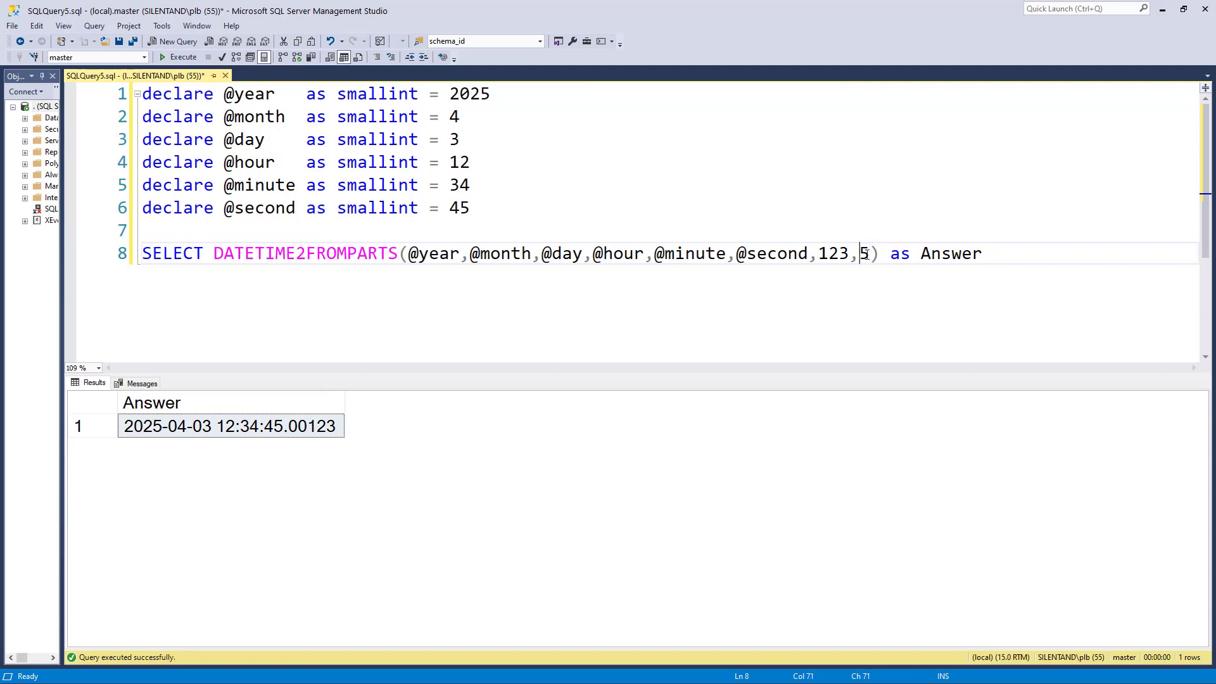
type("7")
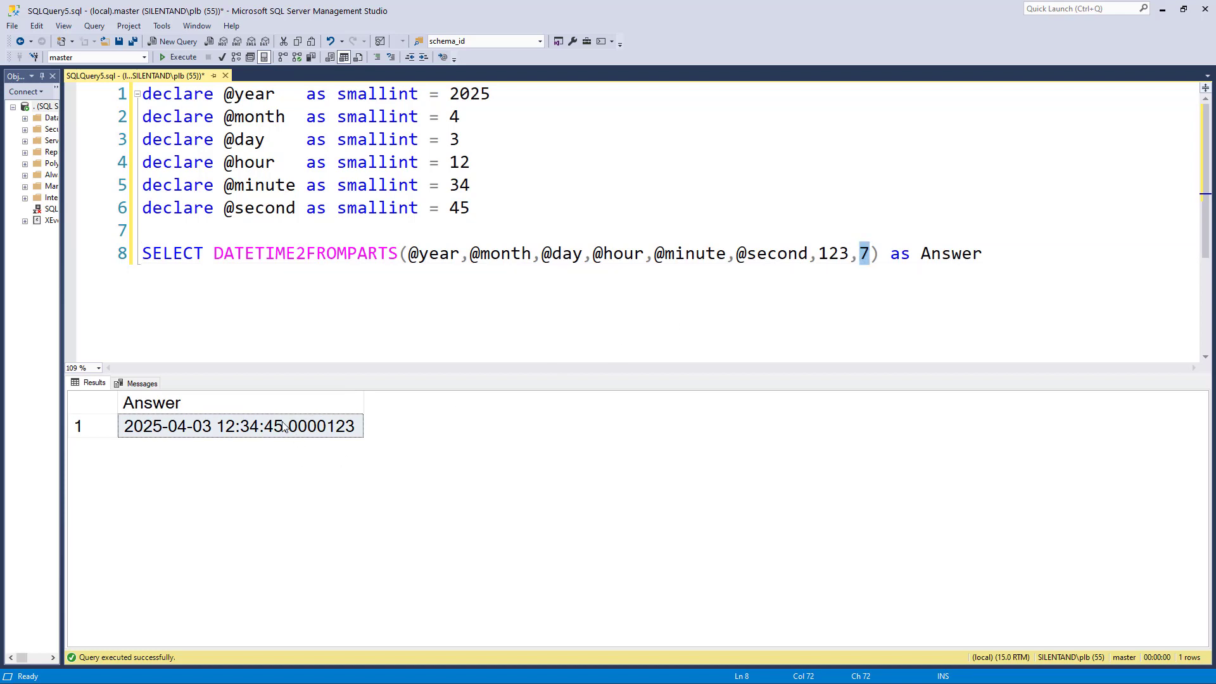
mouse_move(329, 434)
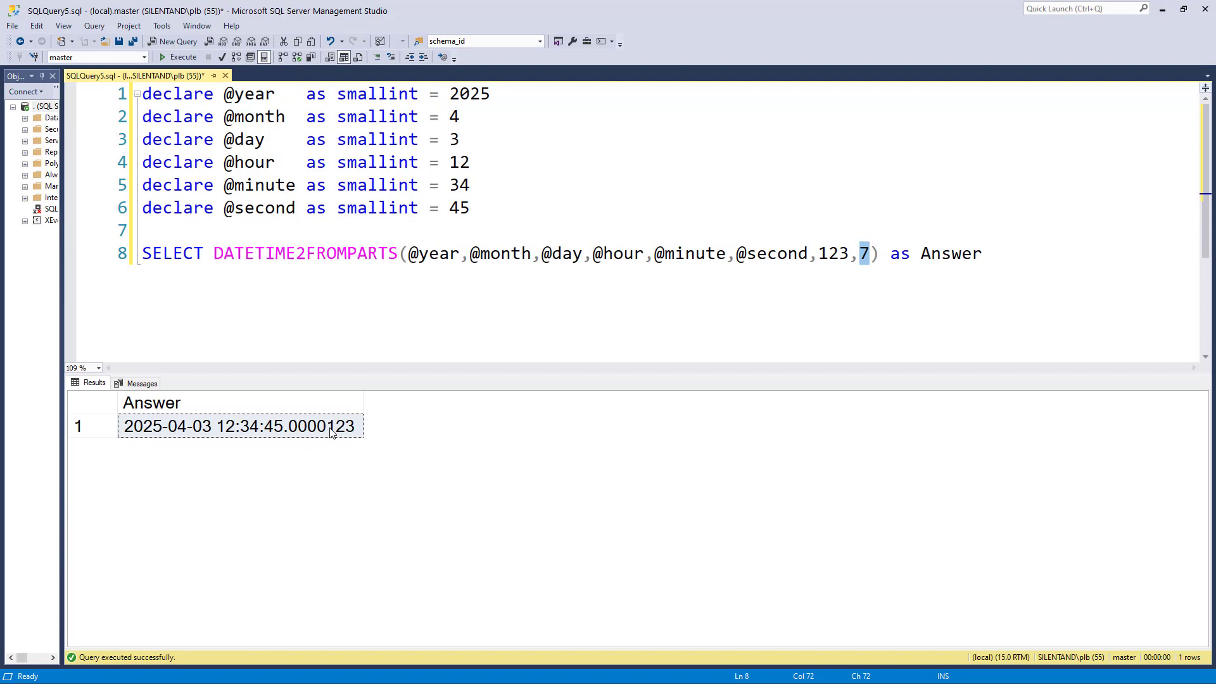
mouse_move(950, 285)
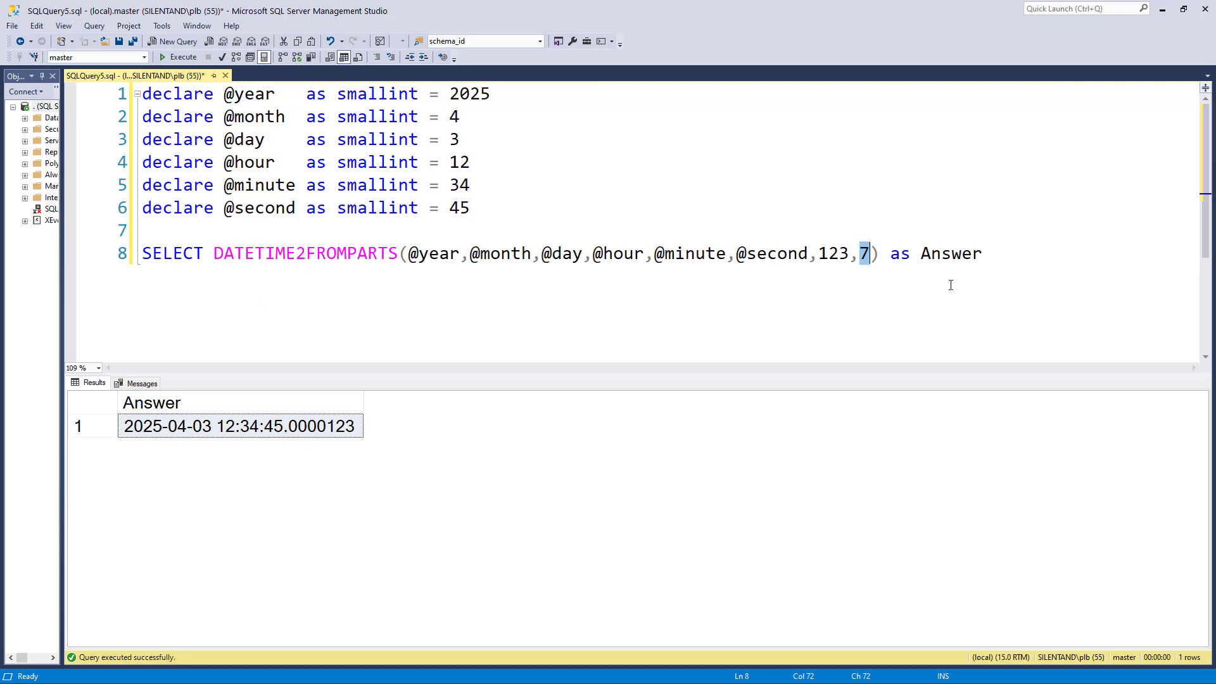
left_click(982, 253)
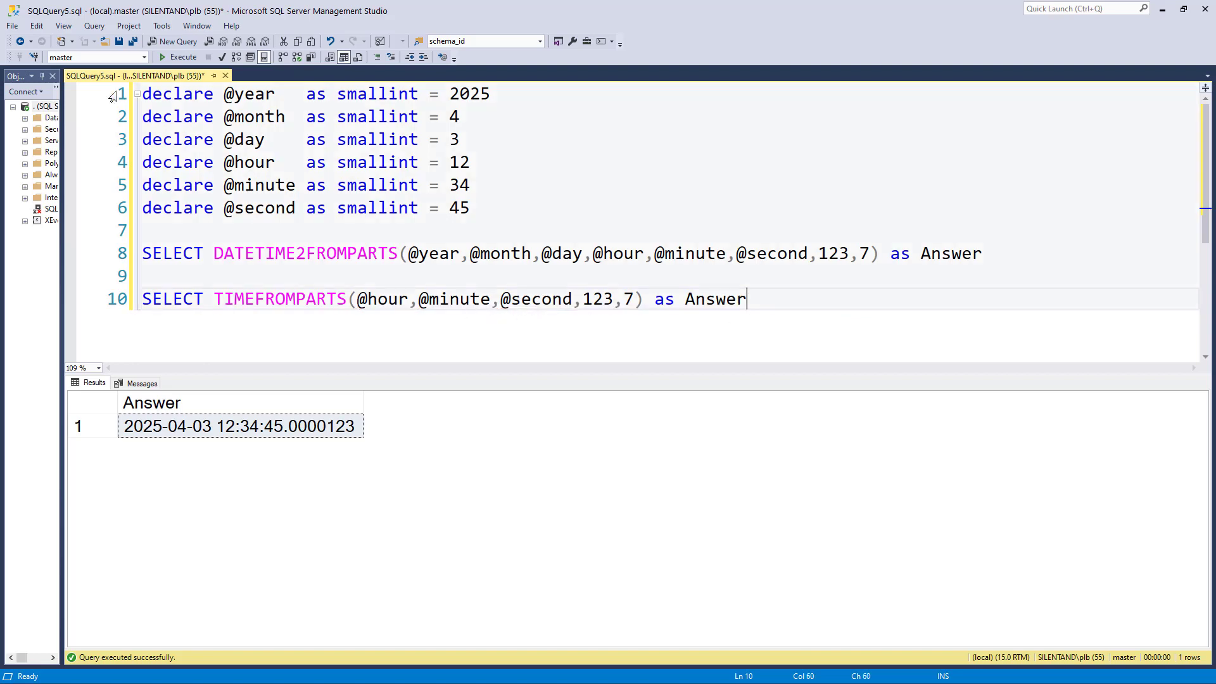
left_click(183, 57)
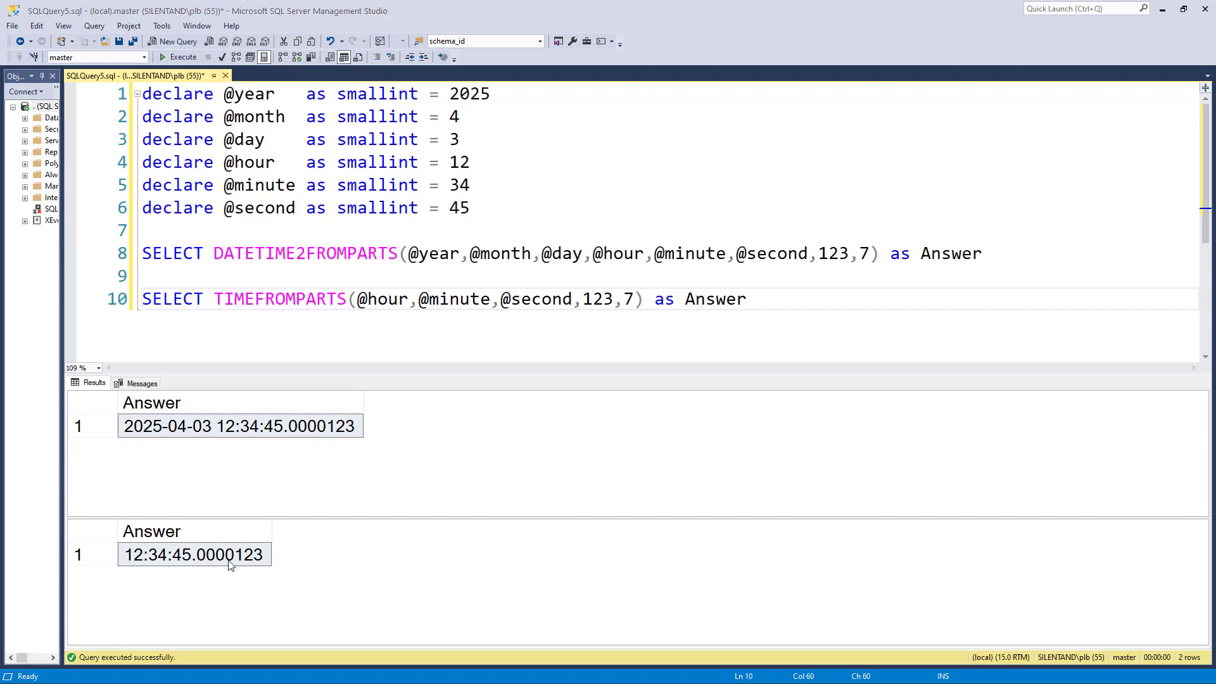
mouse_move(233, 560)
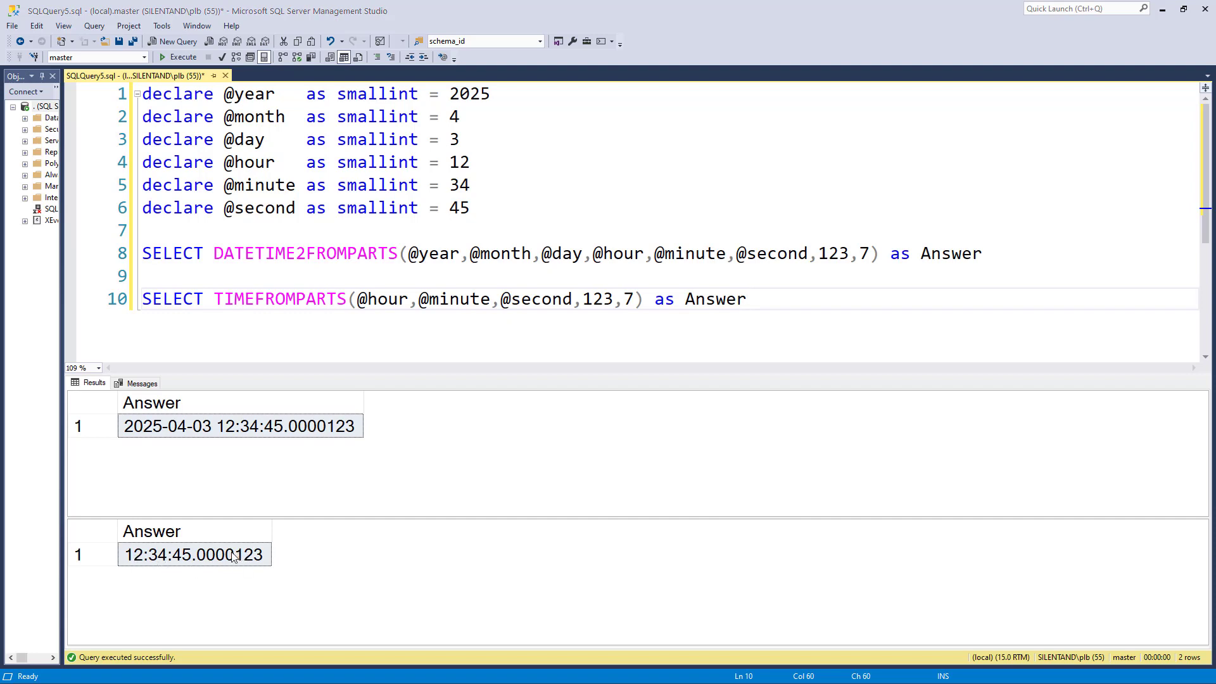
mouse_move(281, 549)
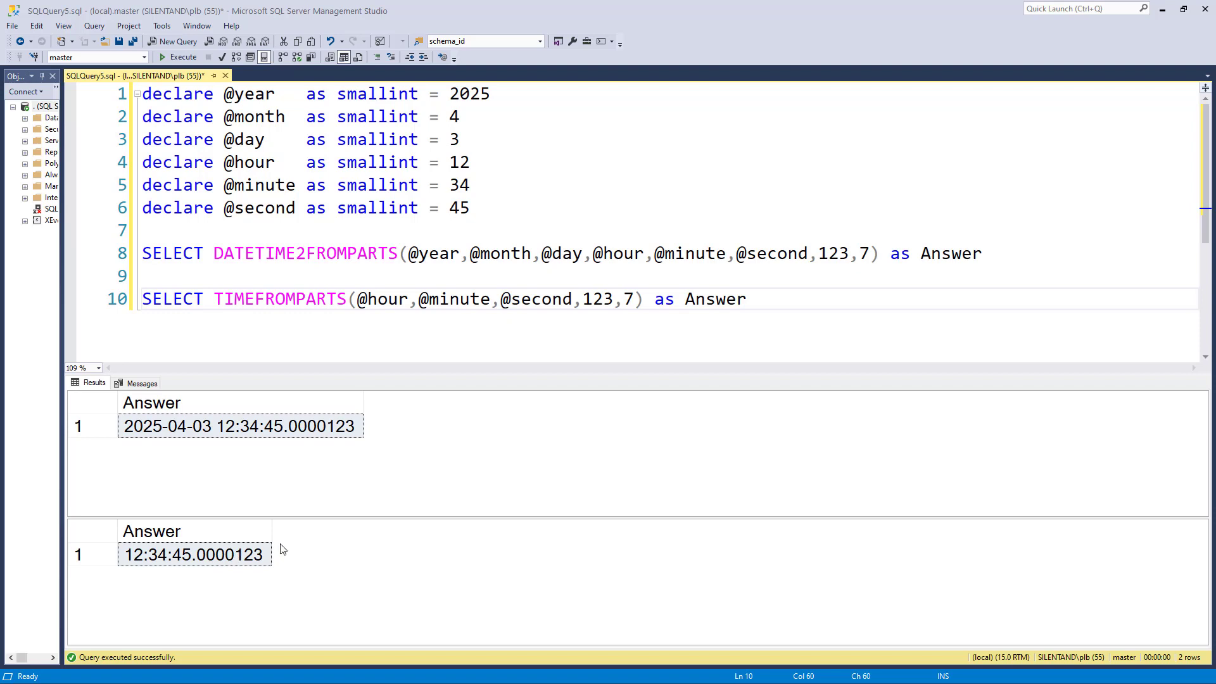
Write a DATETIMEOFFSETFROMPARTS select reusing the six variables with 123 and precision 7
left_click(747, 299)
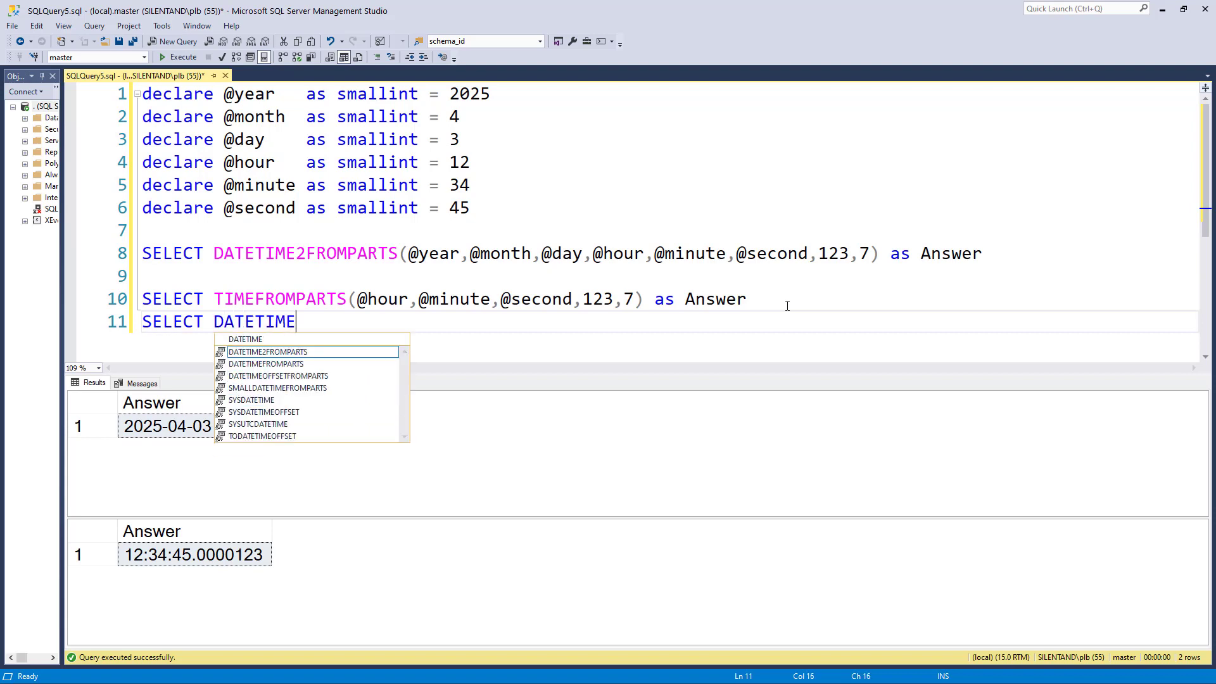
type("OFFSETFROM")
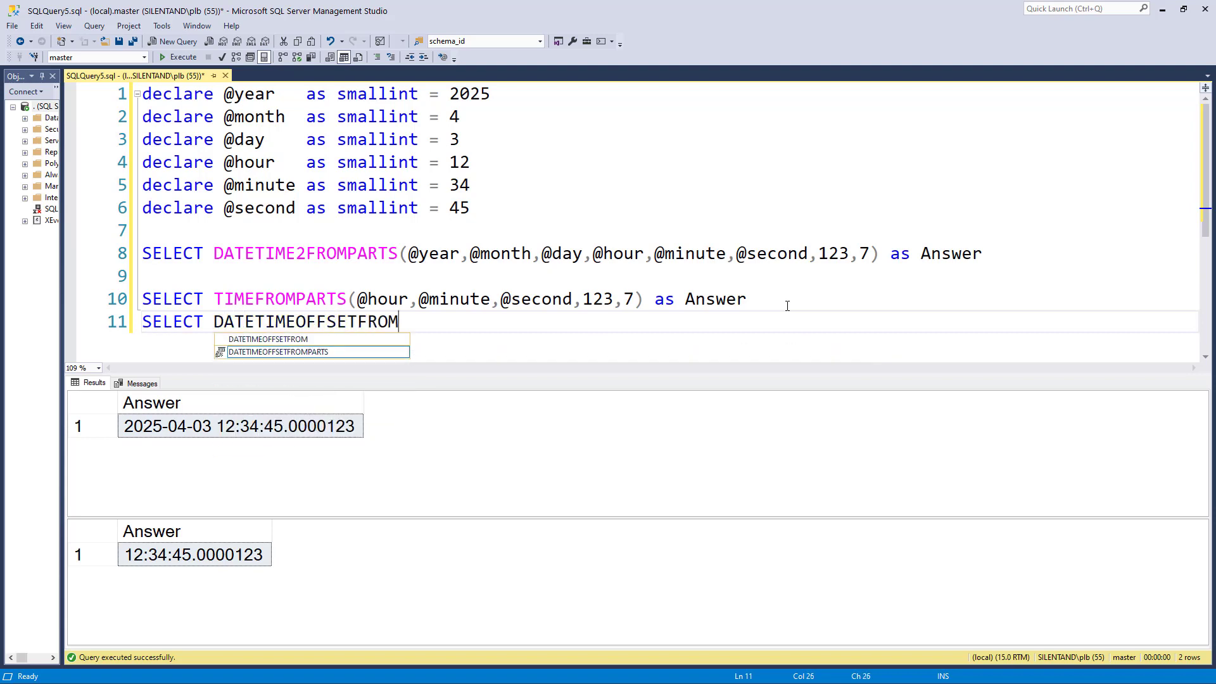
type("PARTS(")
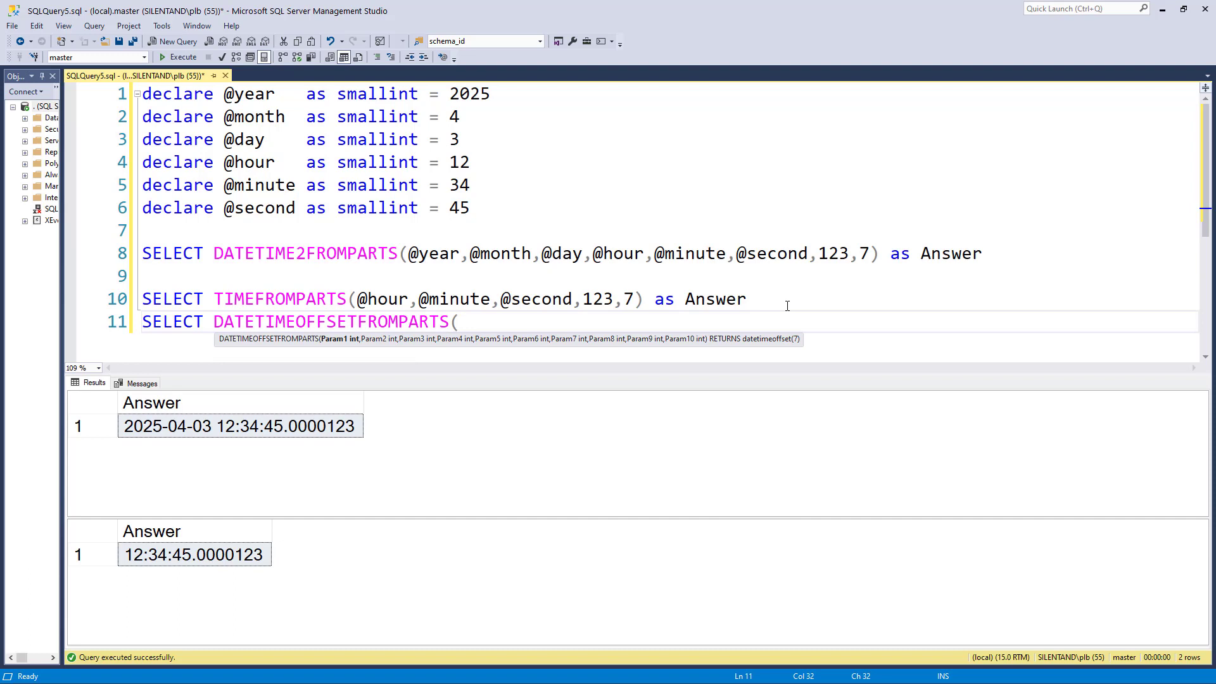
double_click(430, 253)
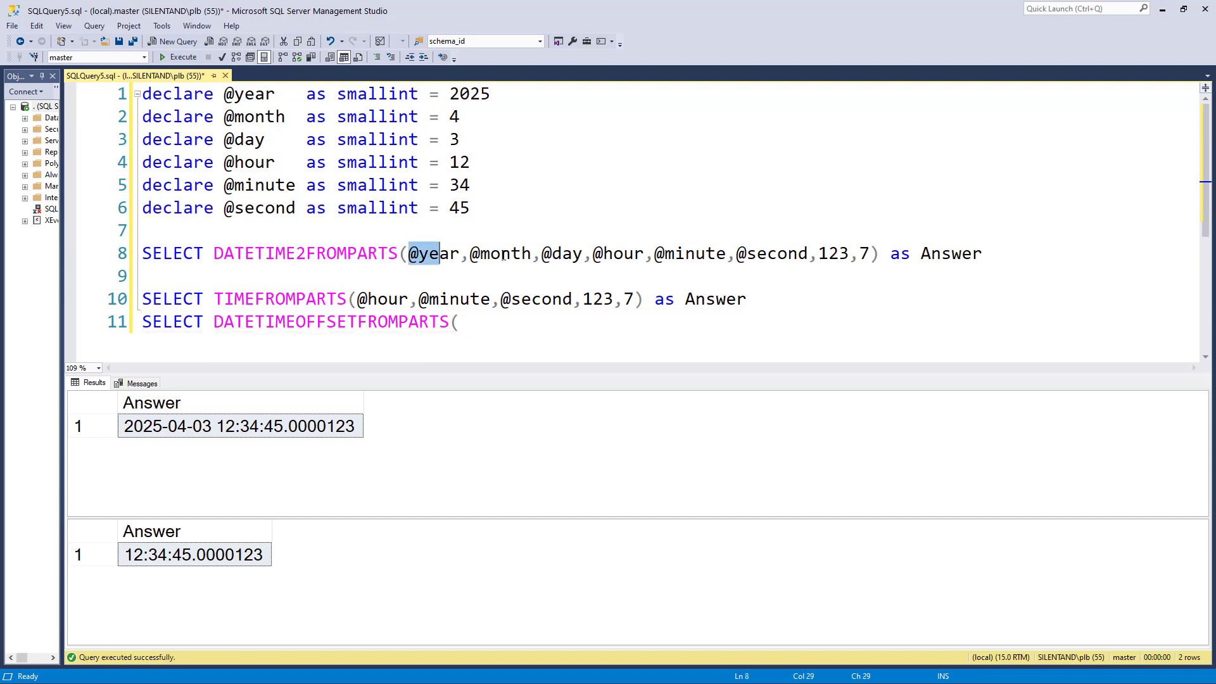
type("@year,@month,@day,@hour,@minute,@second,123,7)")
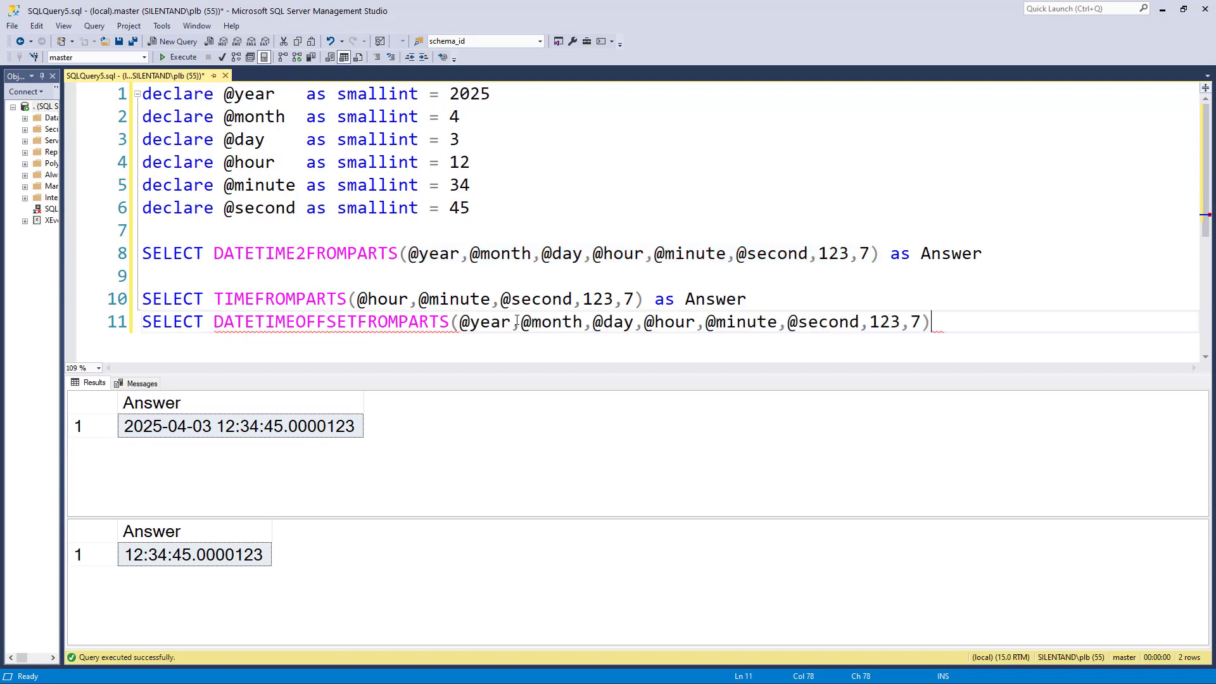
type("AS")
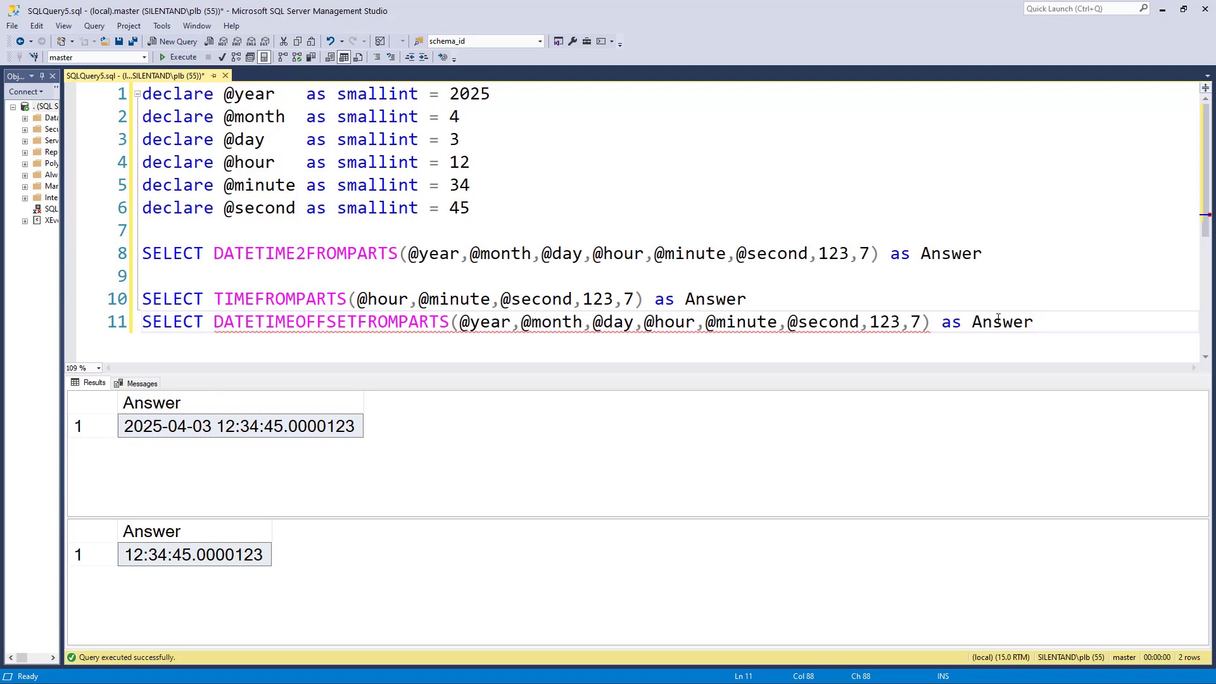
Insert the offset arguments 0,0 after the fractions 123
left_click(1034, 321)
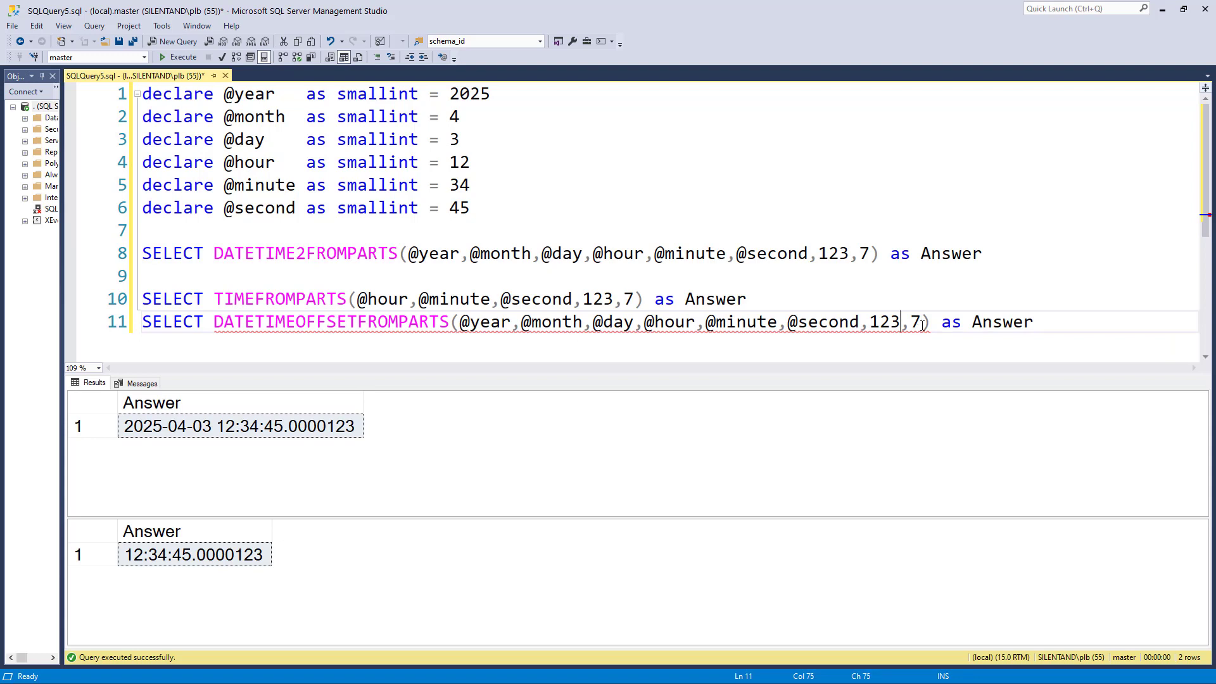
type(",0,0,")
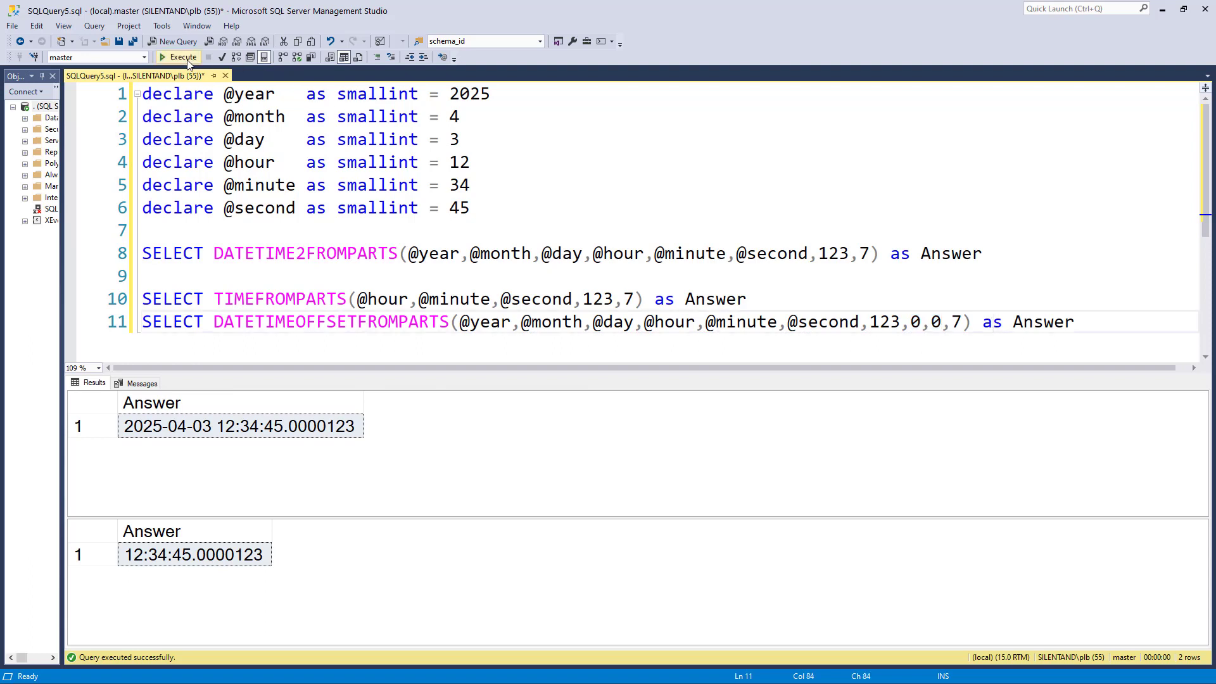
Run all three selects, then edit the offset arguments toward 4 and 30 for a +04:30 result
left_click(179, 57)
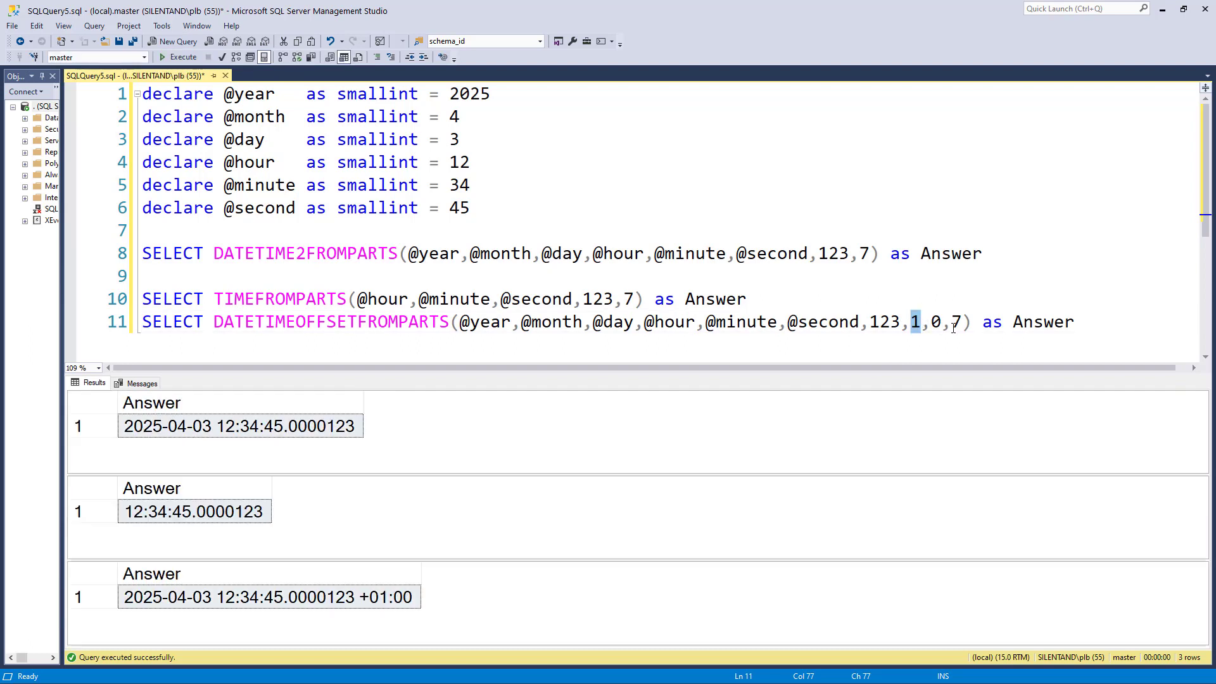
type("-5")
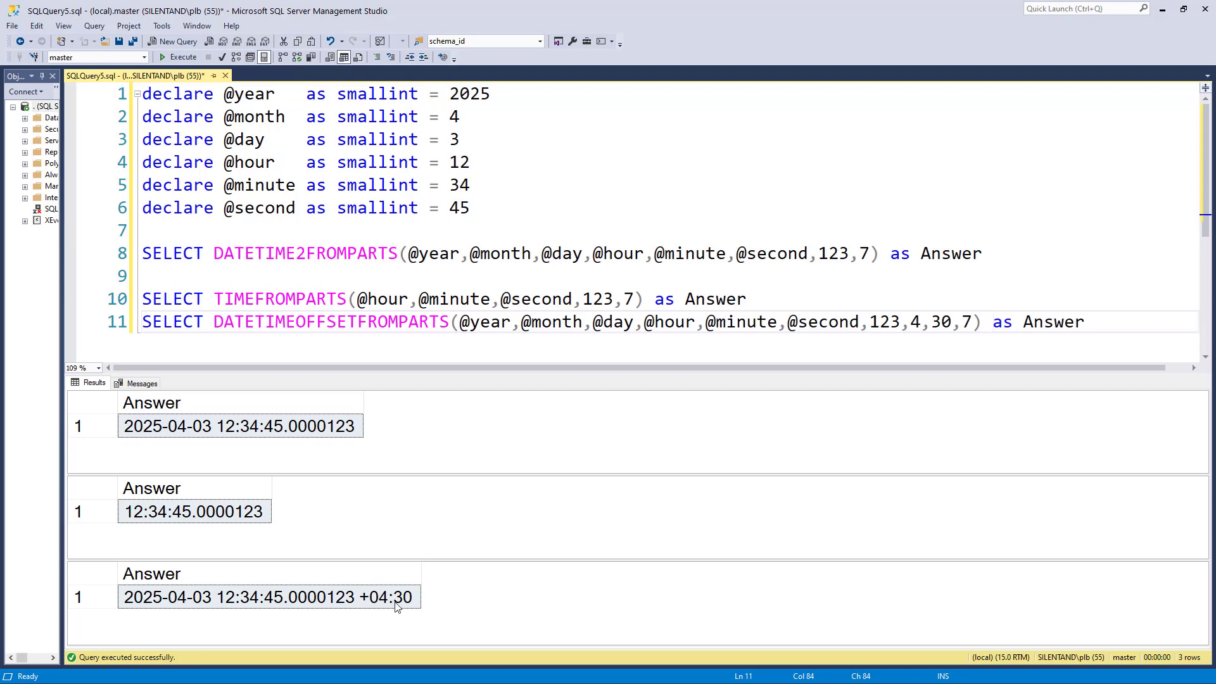
mouse_move(426, 597)
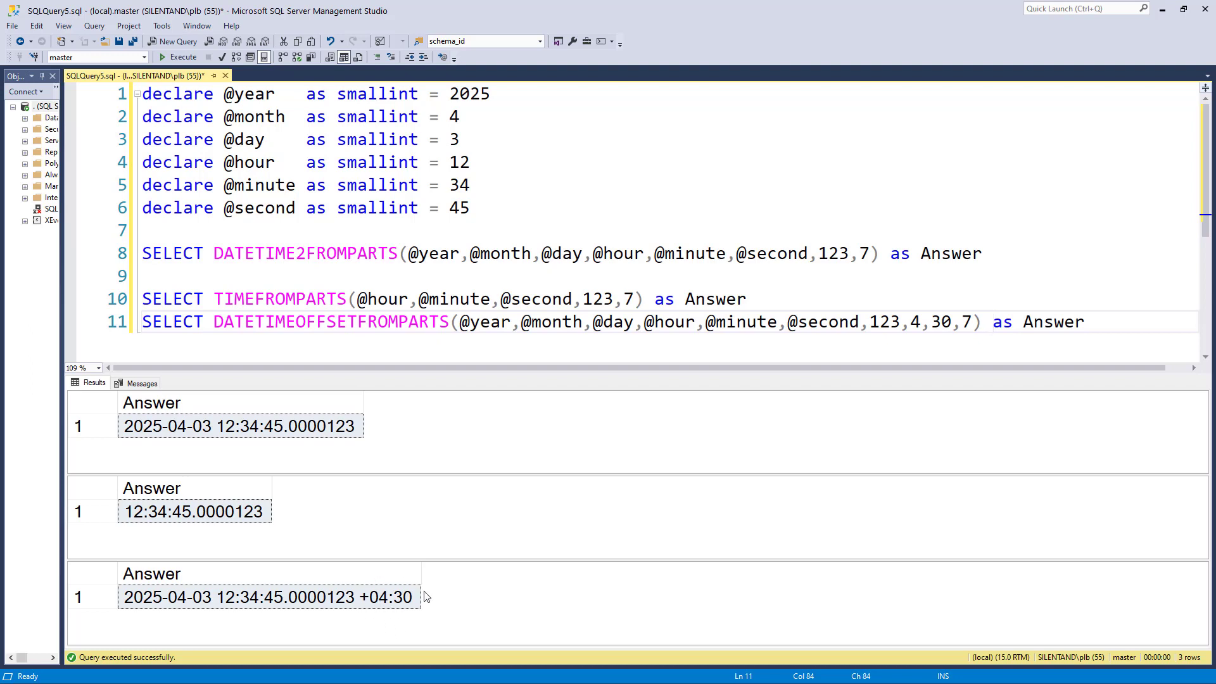
mouse_move(243, 600)
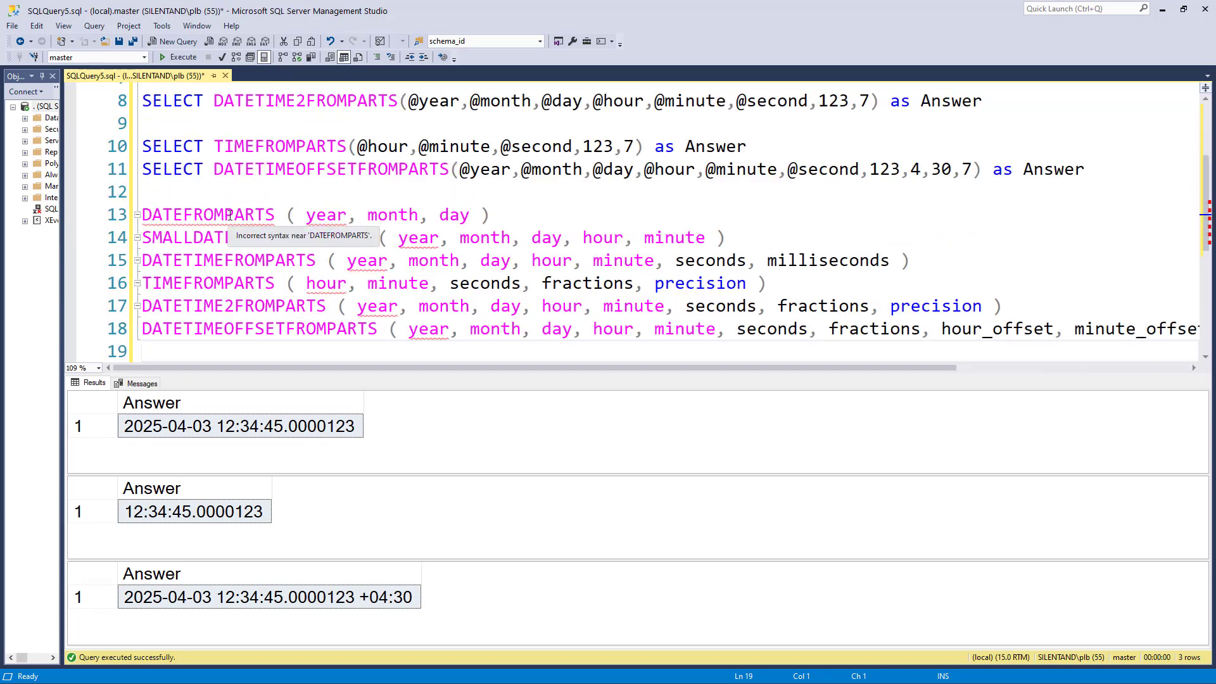
Highlight the DATETIME2FROMPARTS syntax line and the hour_offset, minute_offset parameters of DATETIMEOFFSETFROMPARTS
left_click_drag(309, 215, 469, 215)
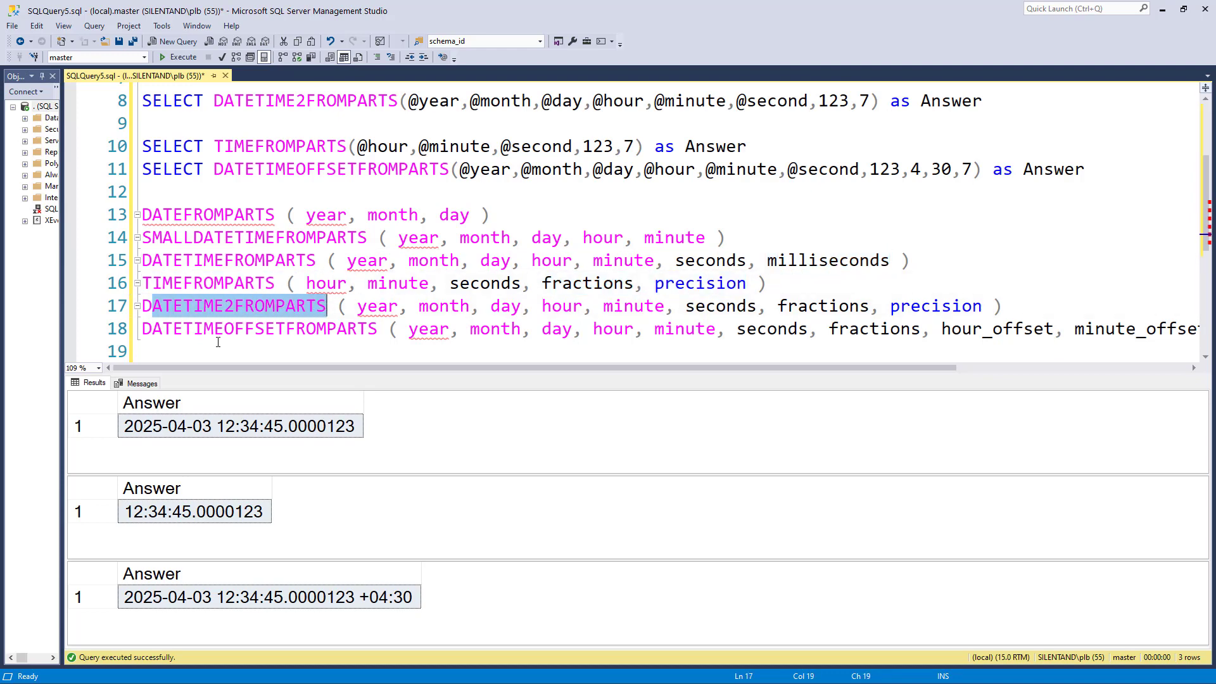
double_click(259, 328)
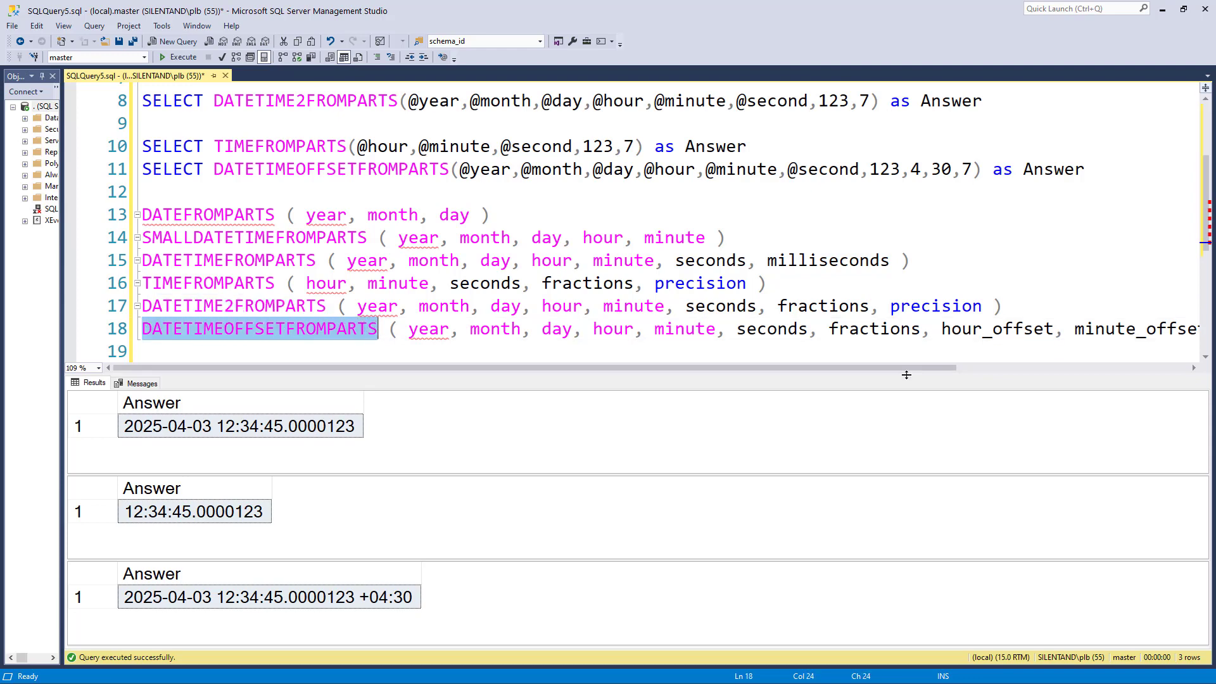
scroll("right", 3)
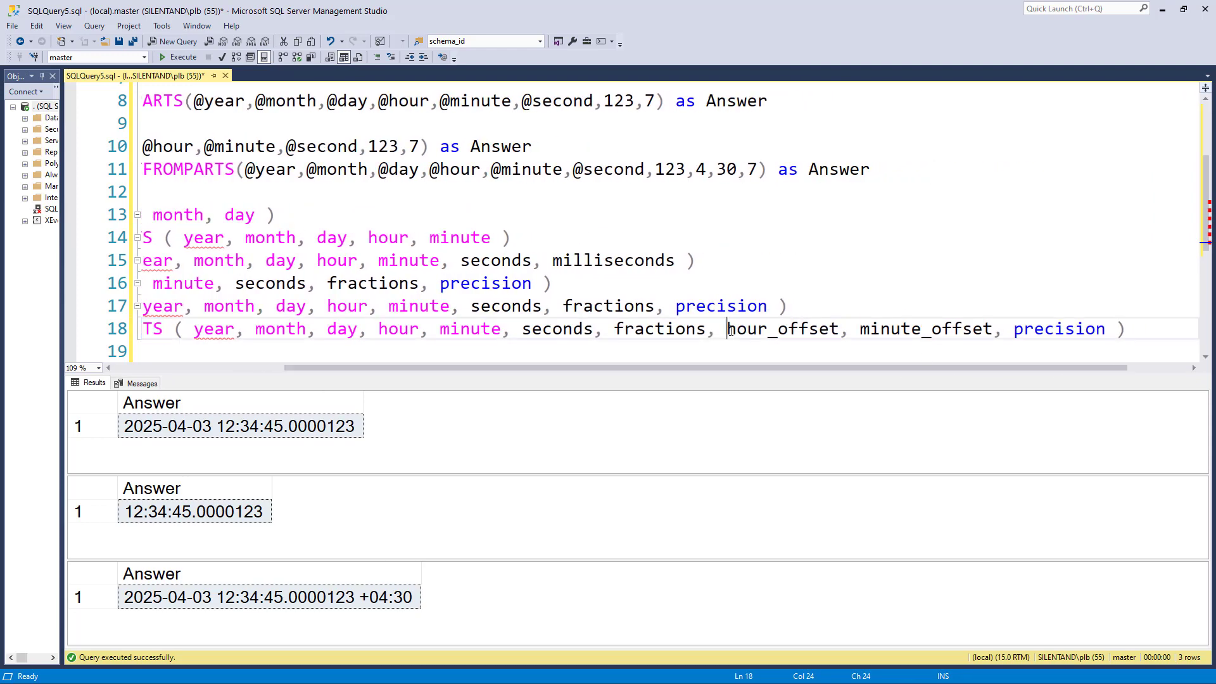
left_click_drag(730, 330, 996, 329)
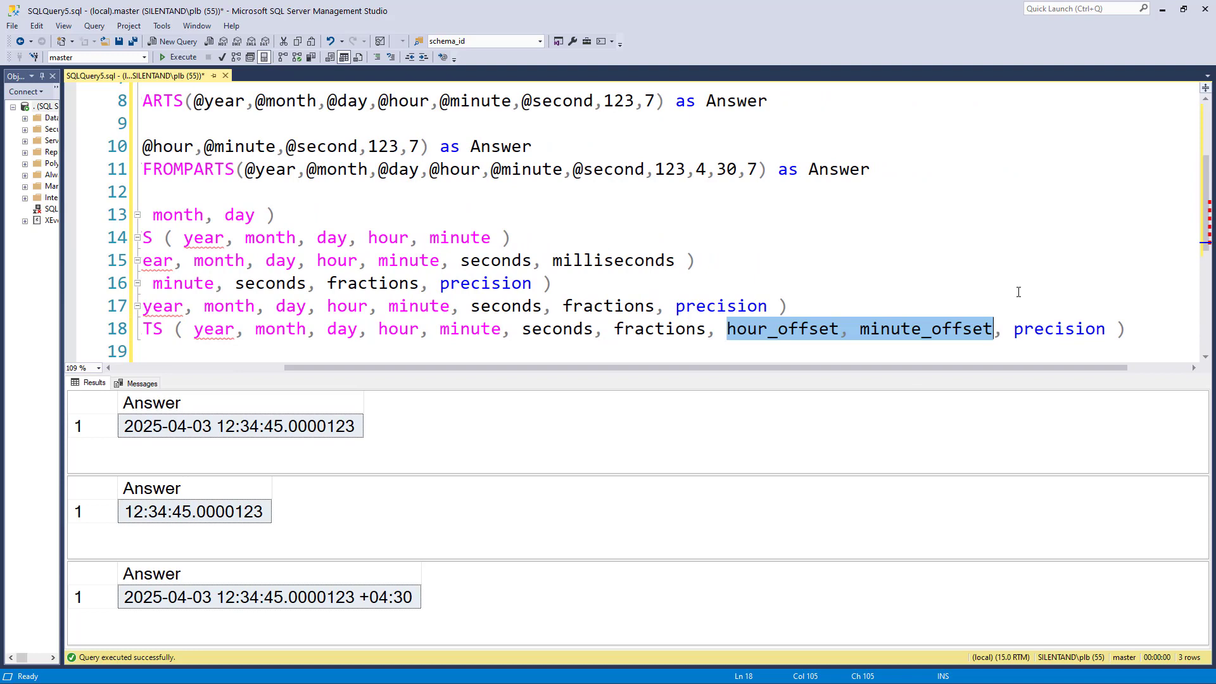